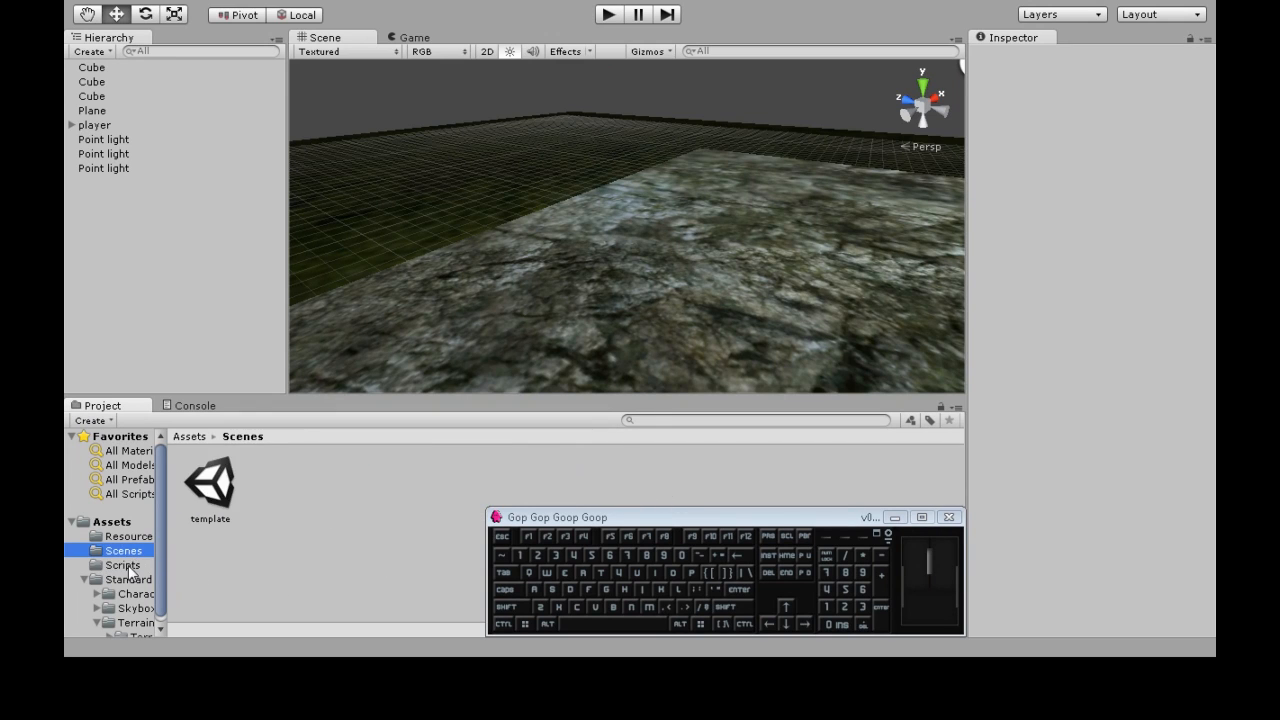
Step: Create a C# script named GameVariables in the Scripts folder and open it in MonoDevelop
{"action": "left_click", "coordinate": [121, 564]}
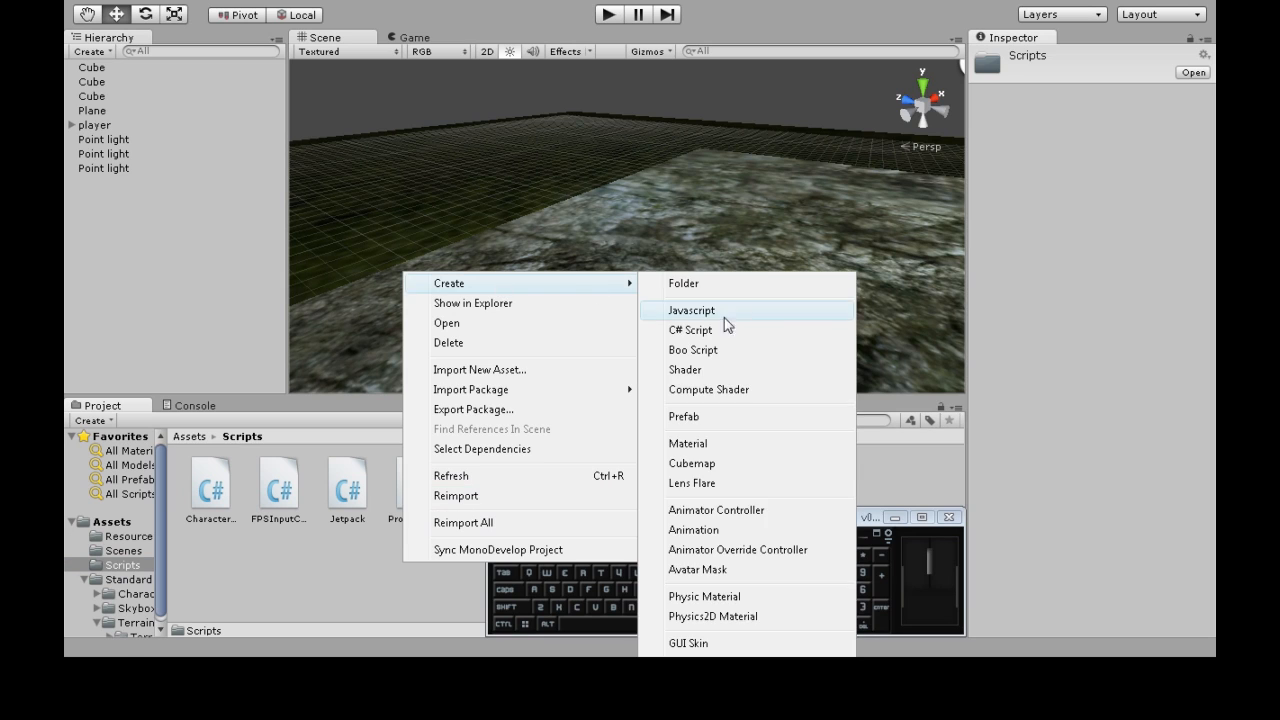
{"action": "left_click", "coordinate": [690, 330]}
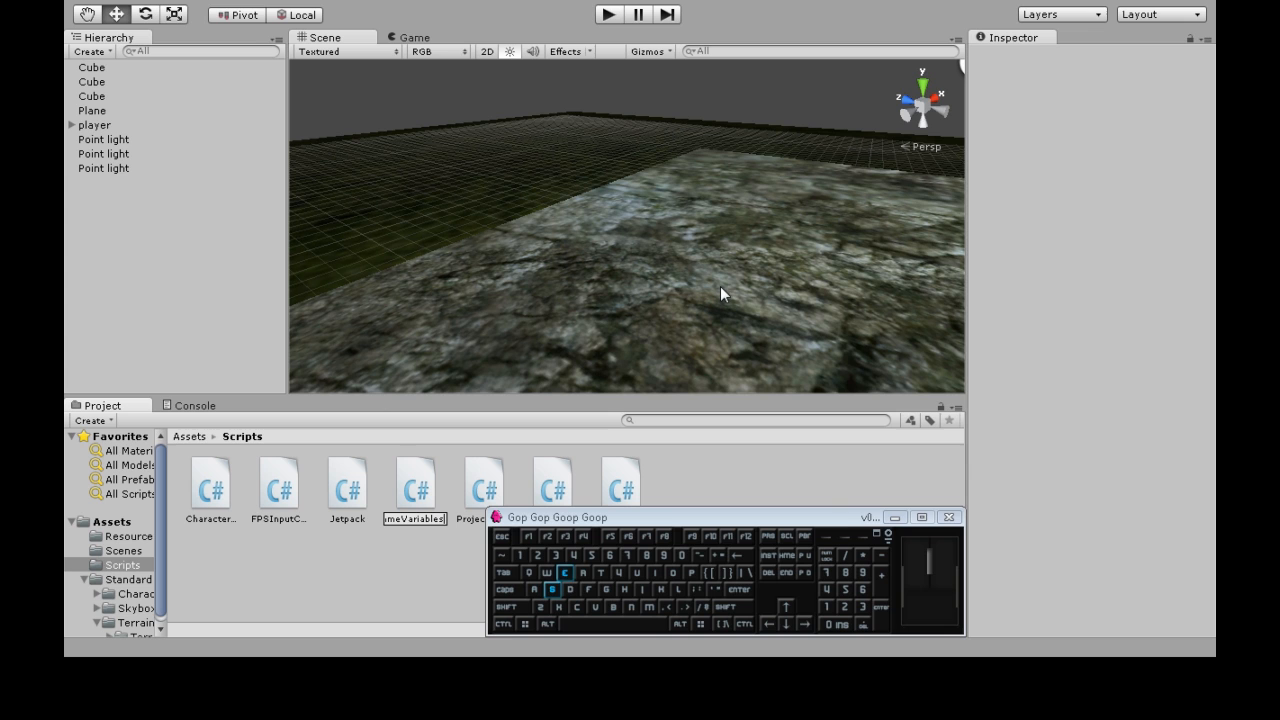
{"action": "left_click", "coordinate": [347, 483]}
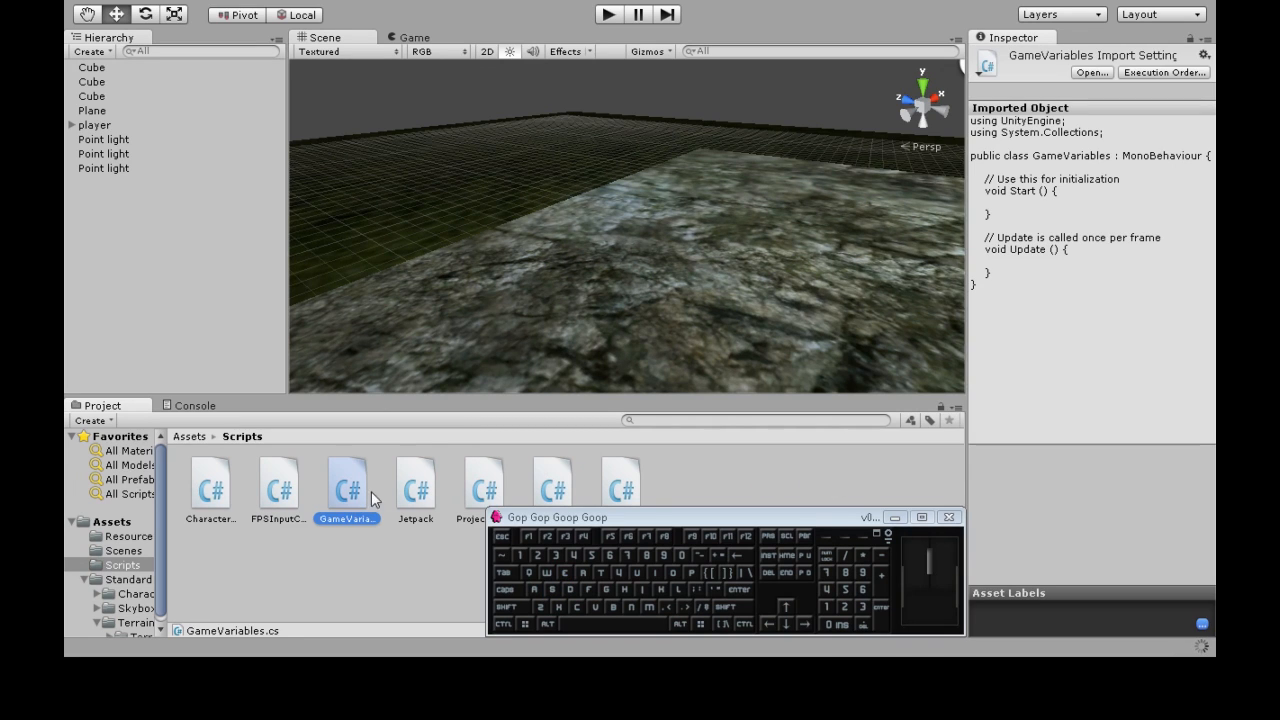
{"action": "double_click", "coordinate": [347, 484]}
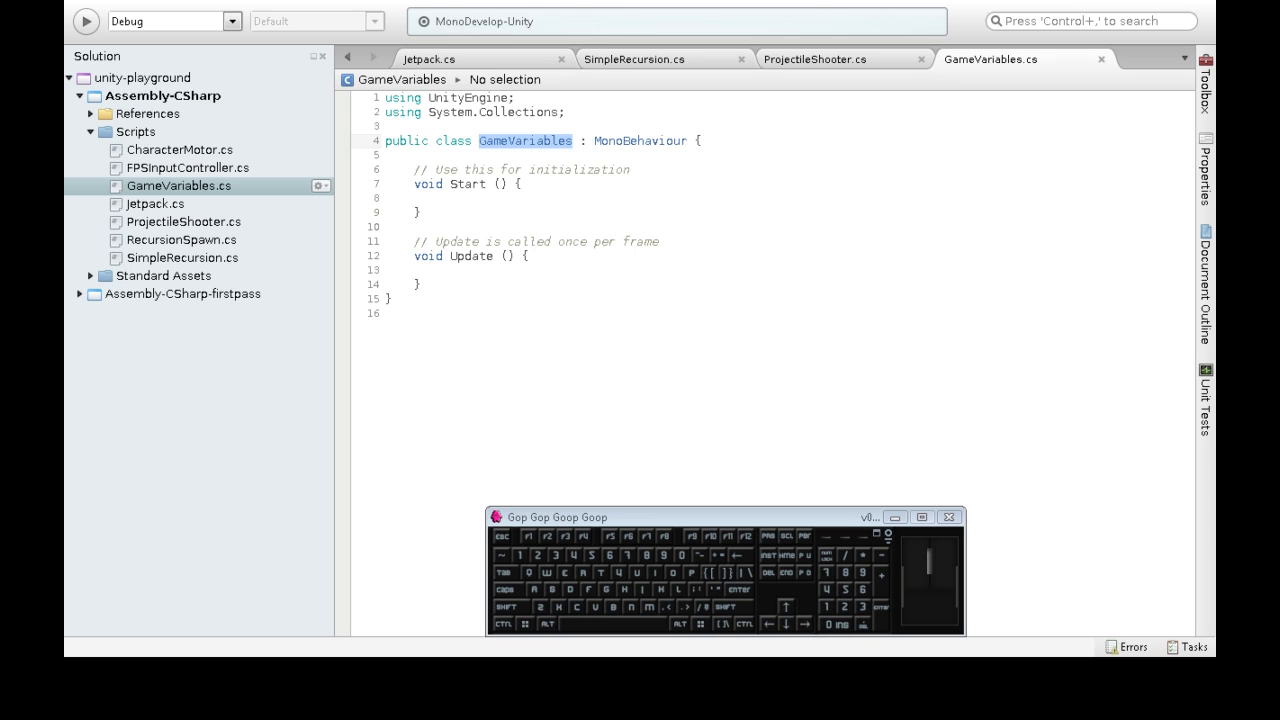
Step: Declare GameVariables as a static class and select its MonoBehaviour base for removal
{"action": "left_click", "coordinate": [447, 140]}
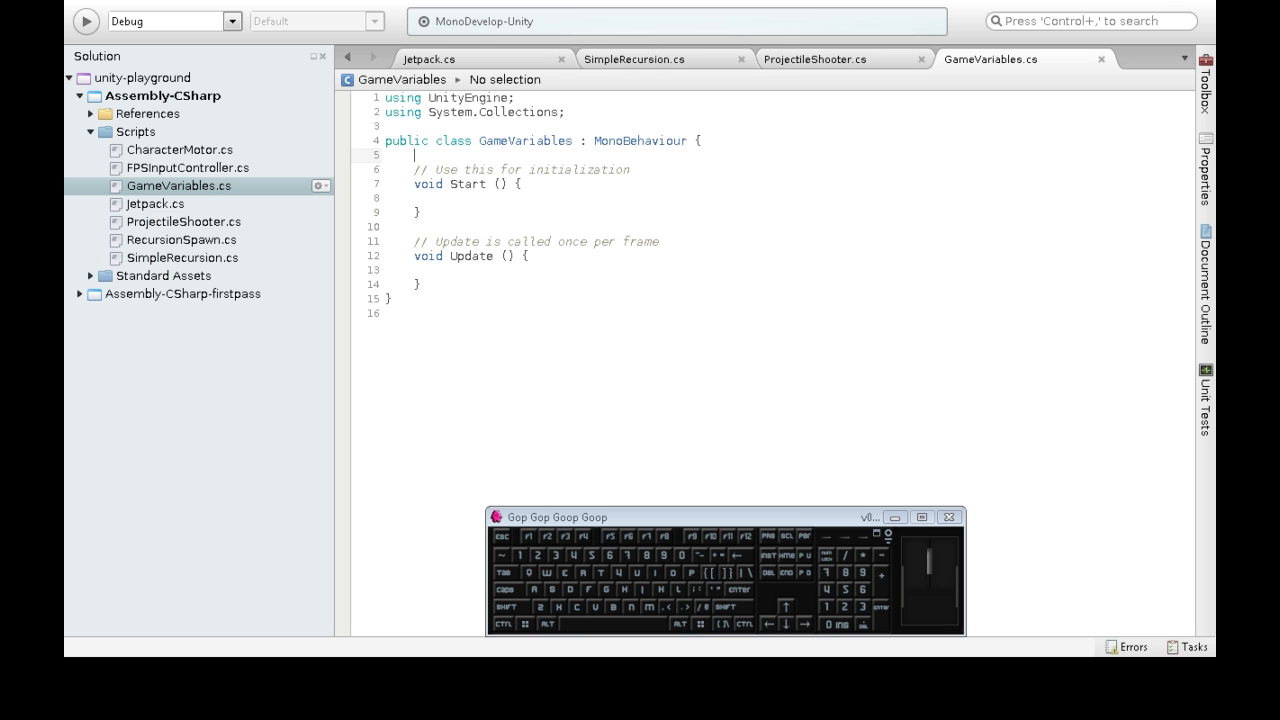
{"action": "type", "text": "static"}
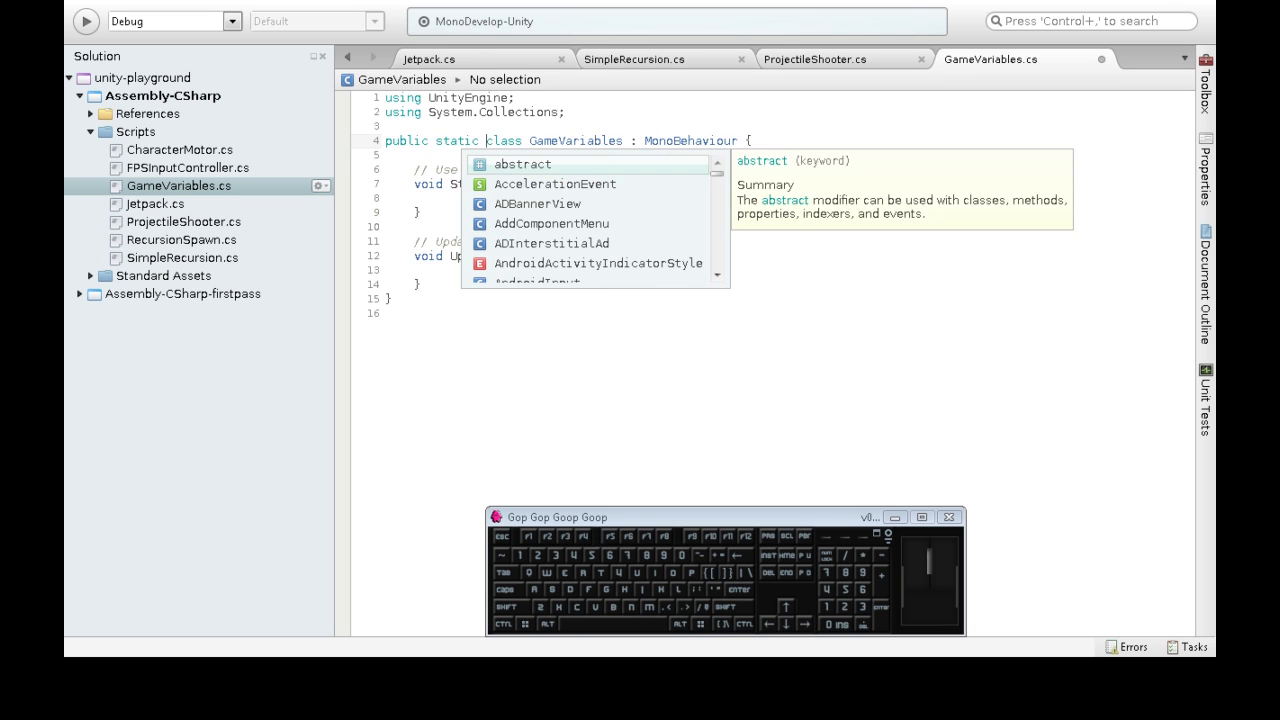
{"action": "key", "text": "Escape"}
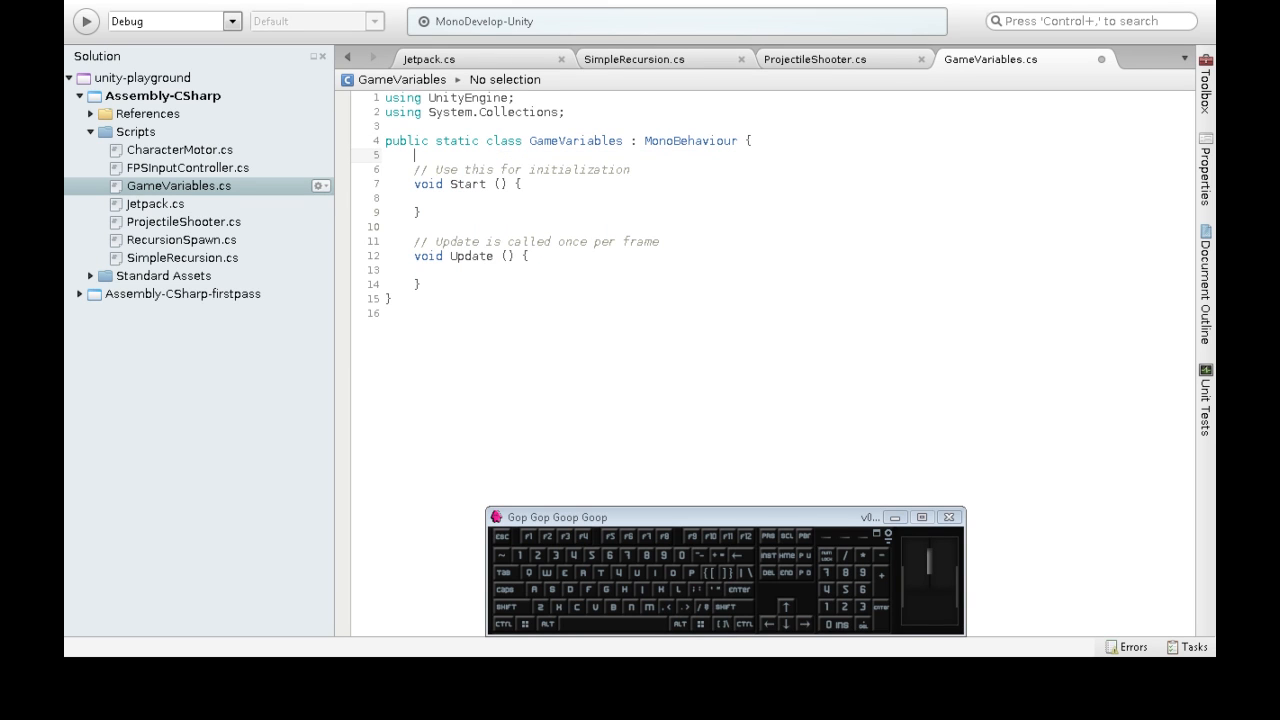
{"action": "double_click", "coordinate": [692, 140]}
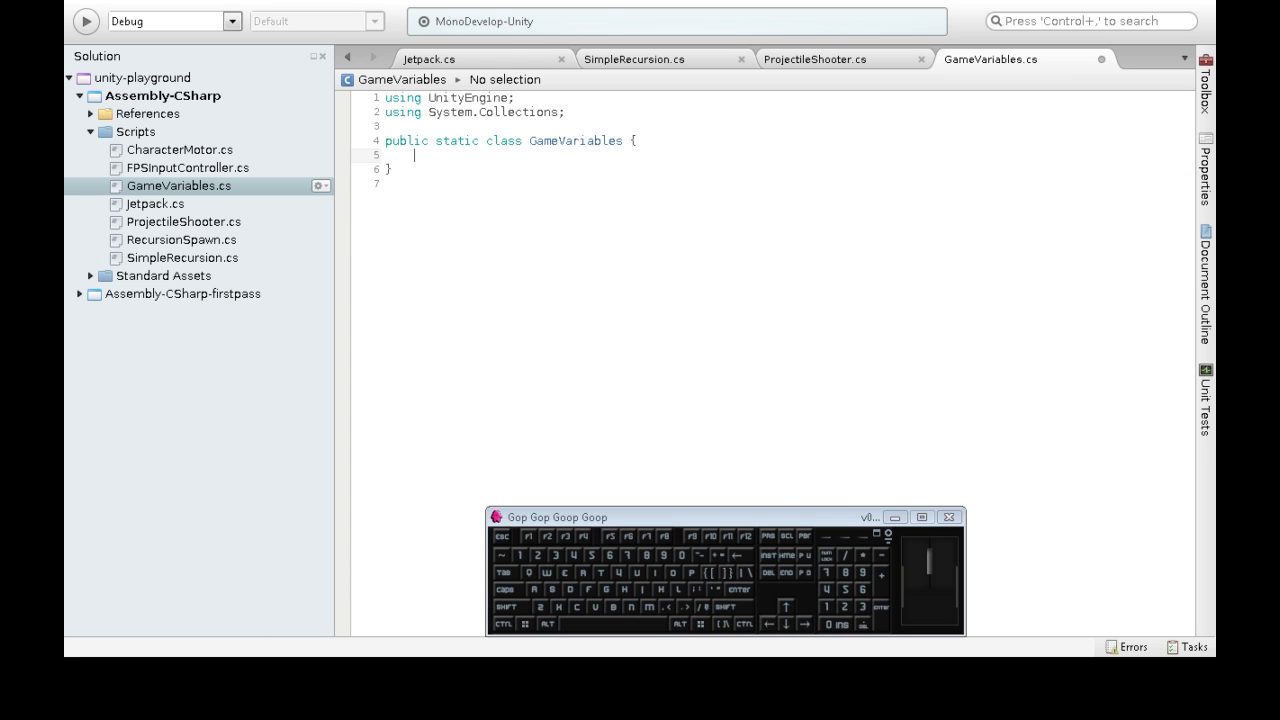
Step: Add a 'static int ammunition;' field inside the GameVariables class
{"action": "type", "text": "int"}
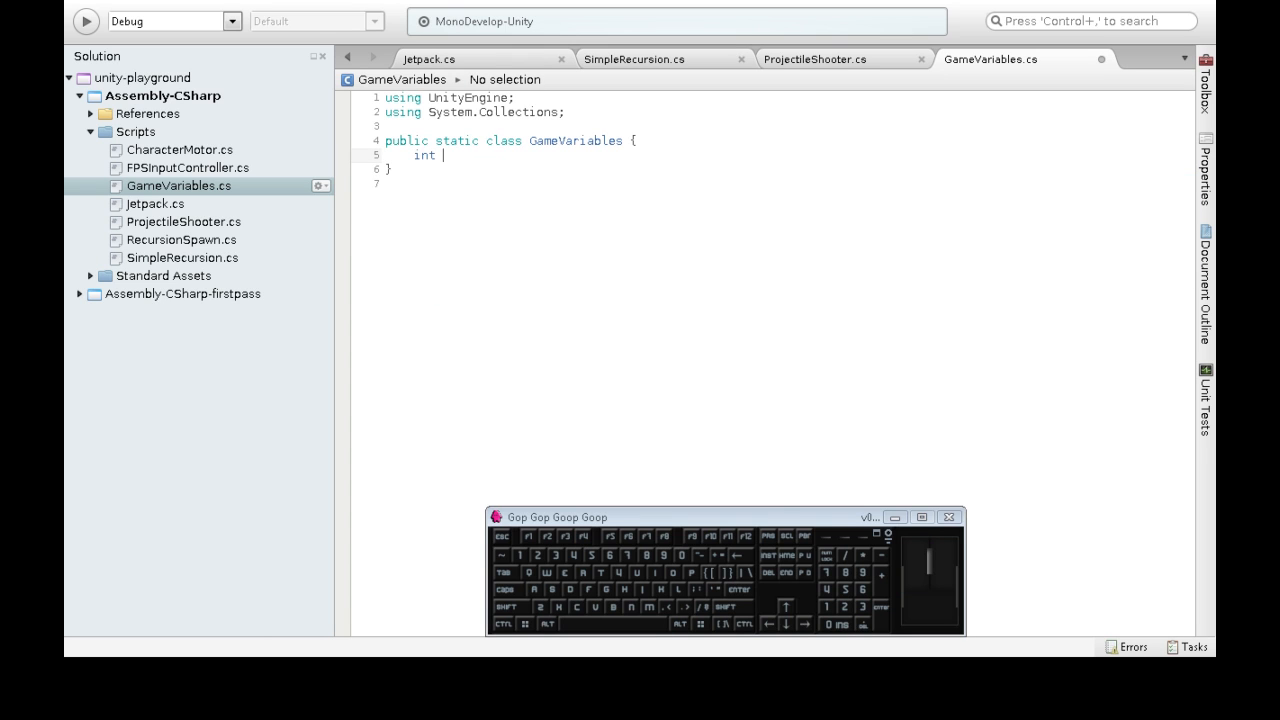
{"action": "type", "text": "ammunition;"}
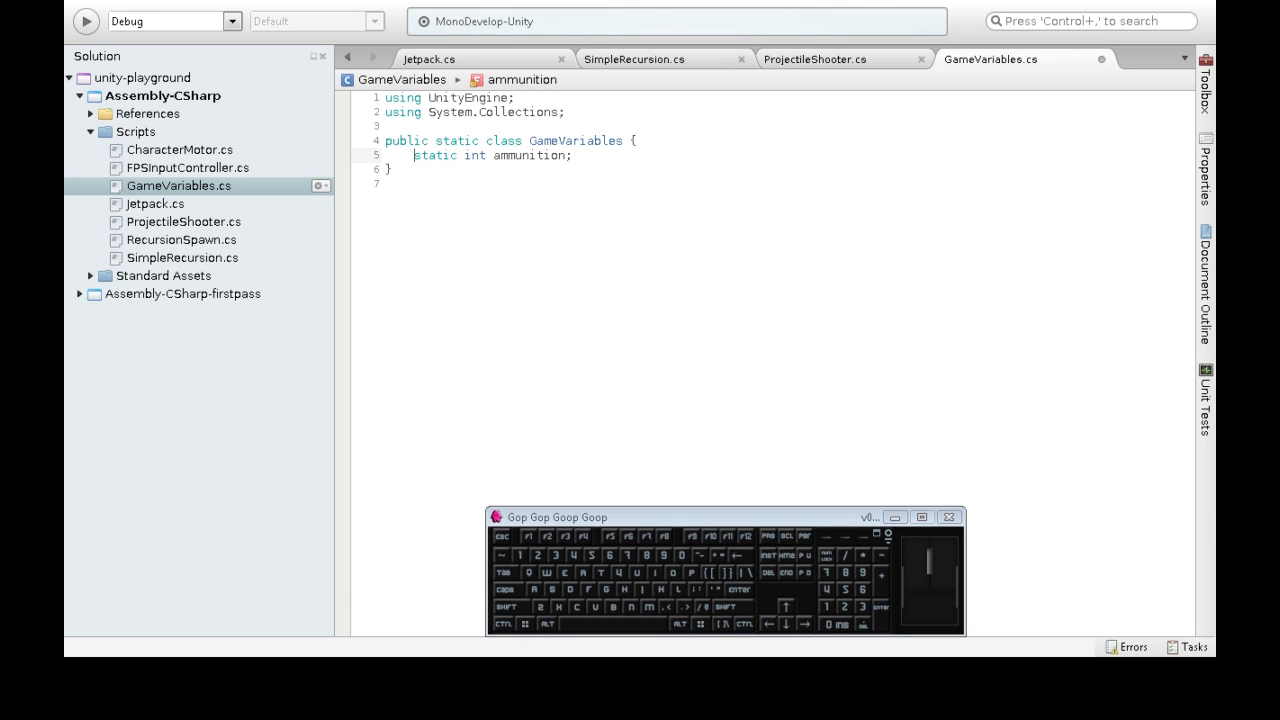
{"action": "double_click", "coordinate": [528, 155]}
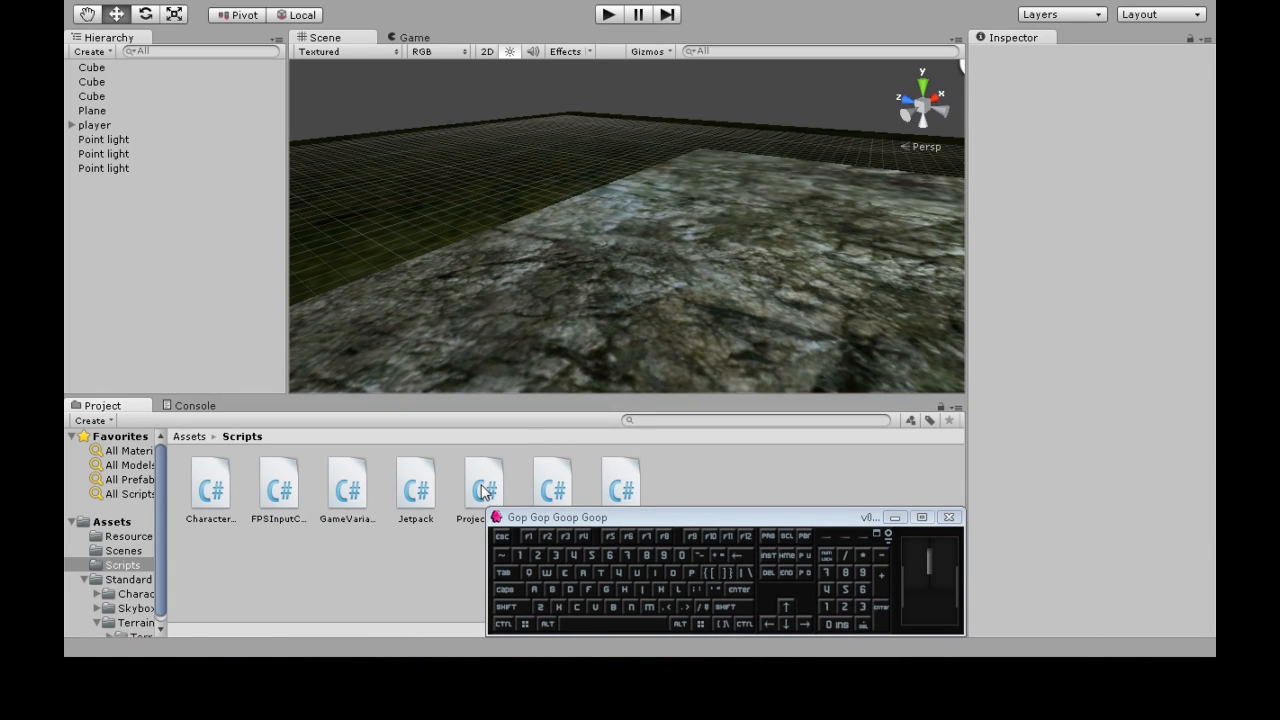
Step: Open the ProjectileShooter script in MonoDevelop at its fire condition
{"action": "left_click", "coordinate": [484, 482]}
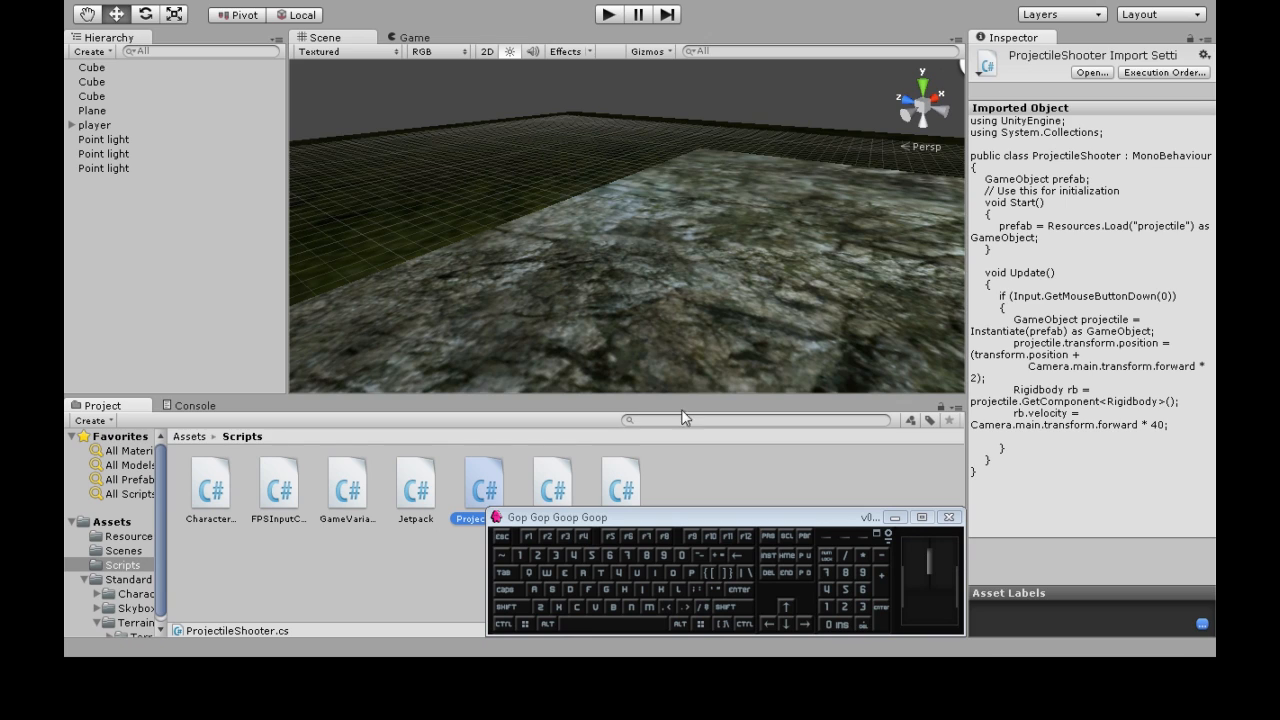
{"action": "double_click", "coordinate": [482, 481]}
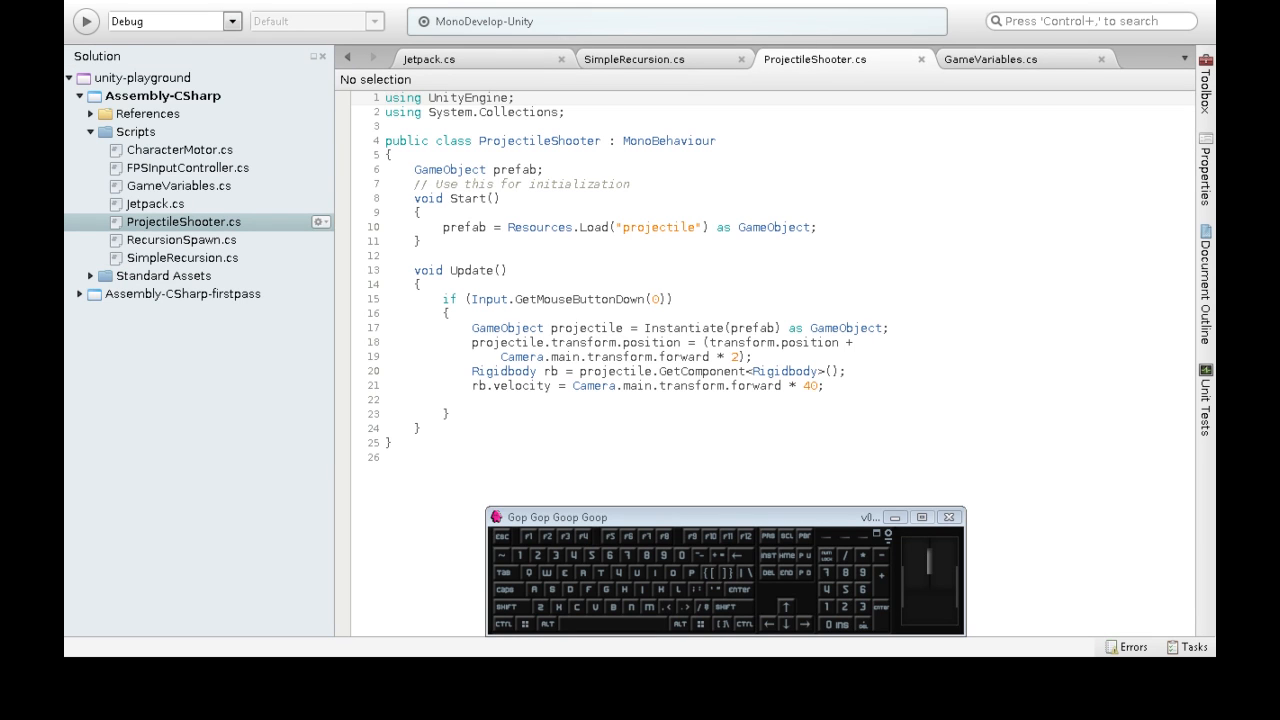
{"action": "left_click", "coordinate": [500, 198]}
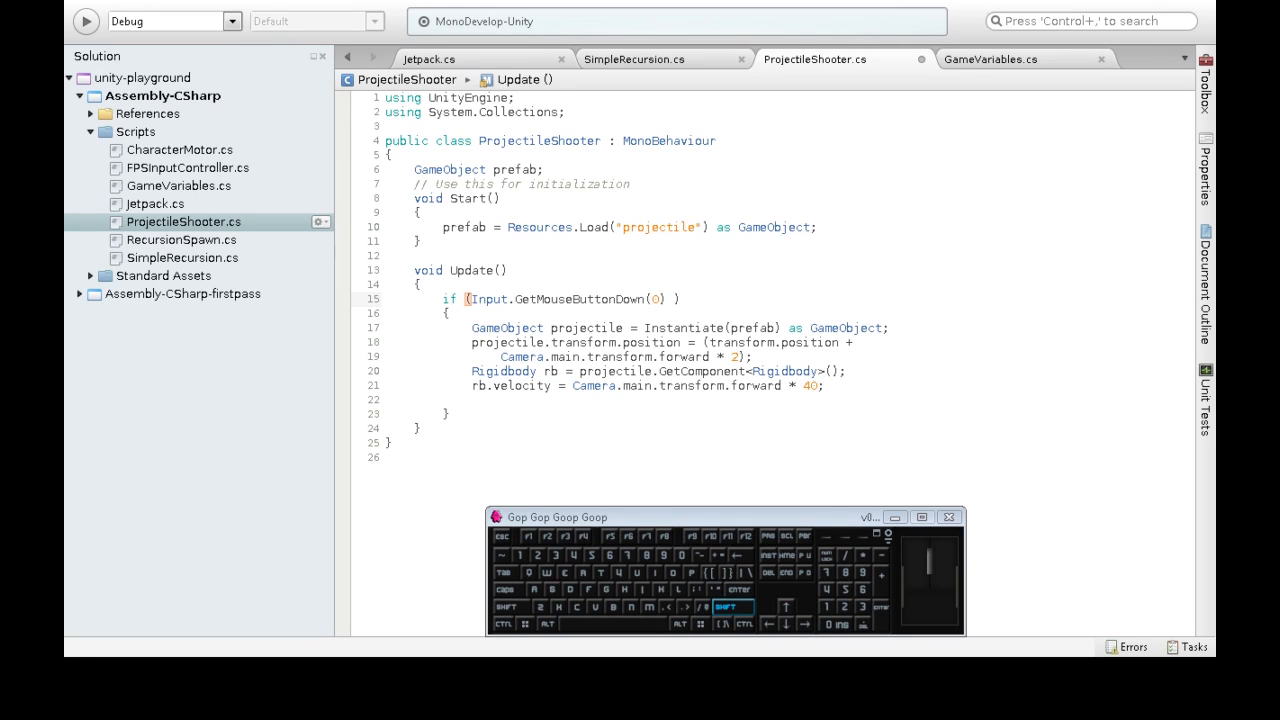
Step: Require GameVariables.ammunition>0 to fire and decrement ammunition with each shot
{"action": "type", "text": "&&"}
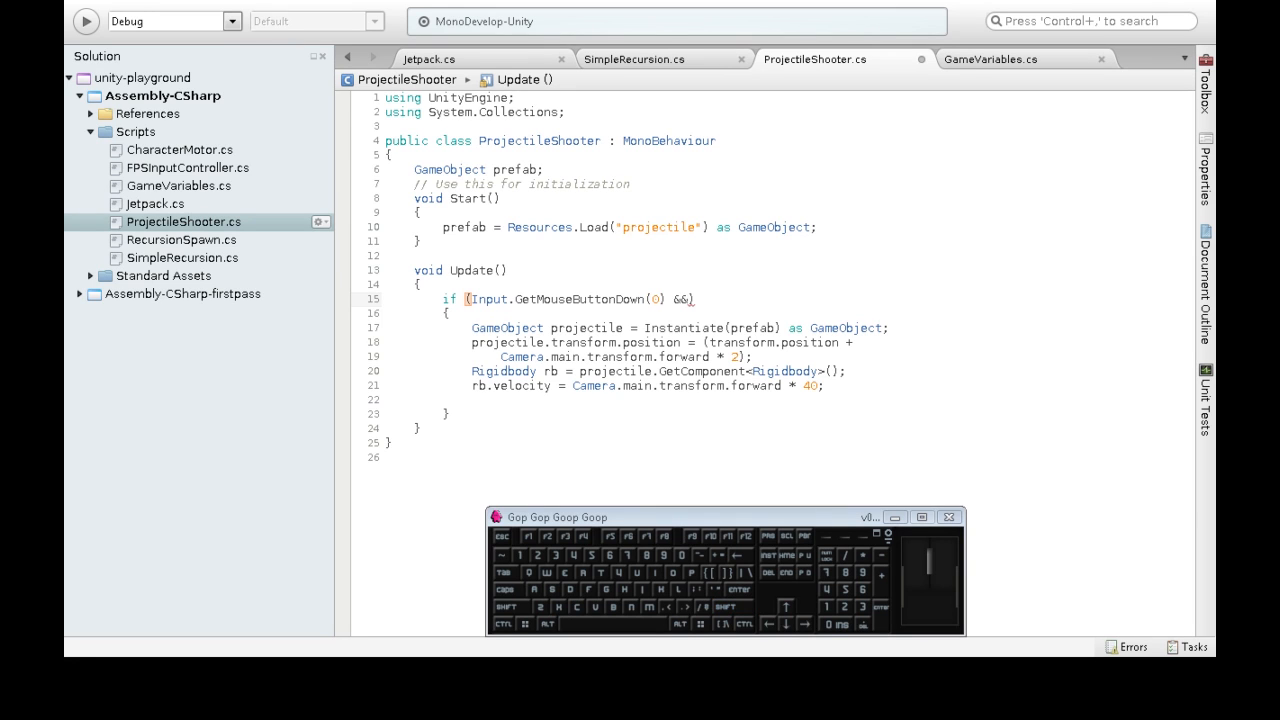
{"action": "type", "text": "gamevar"}
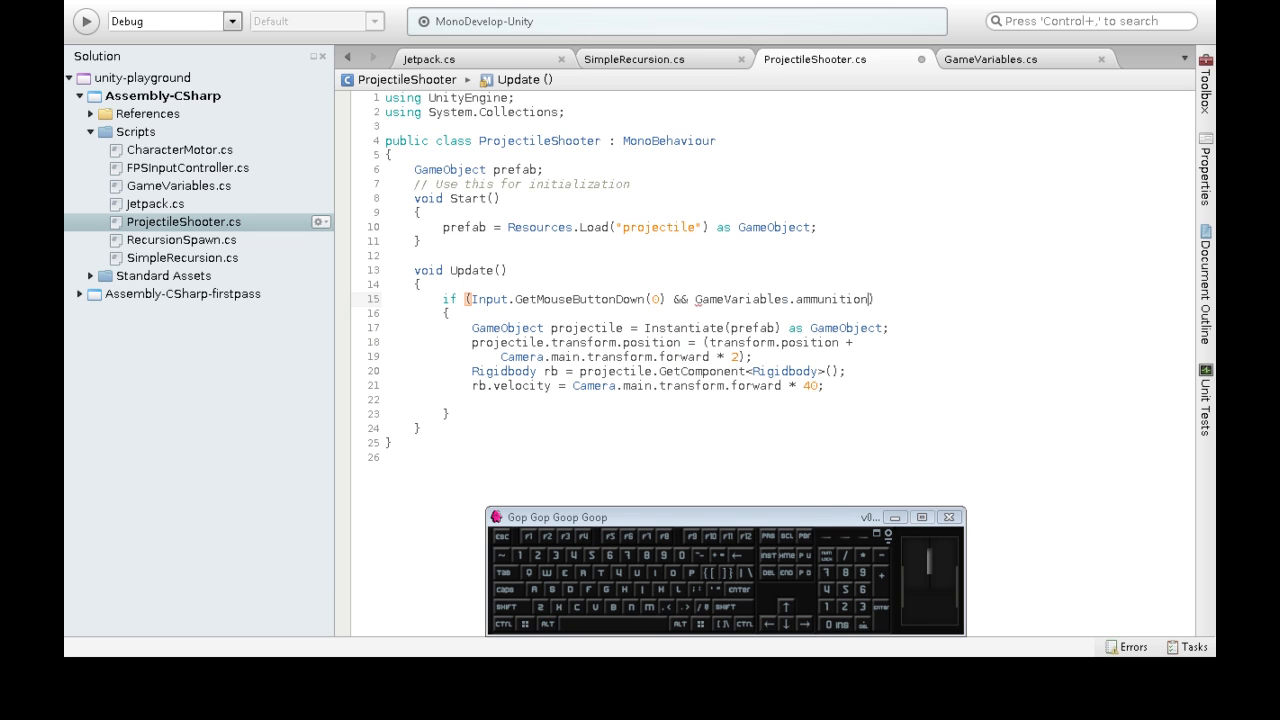
{"action": "type", "text": ">0"}
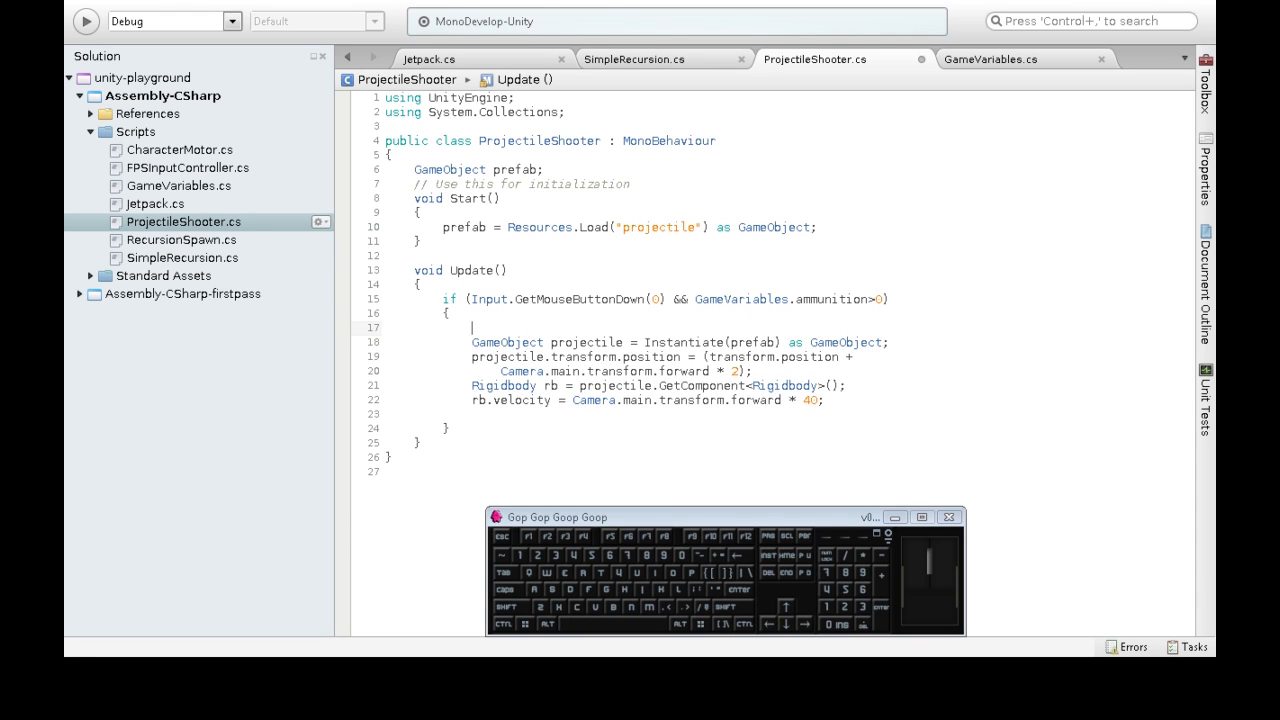
{"action": "type", "text": "GameVariables.a"}
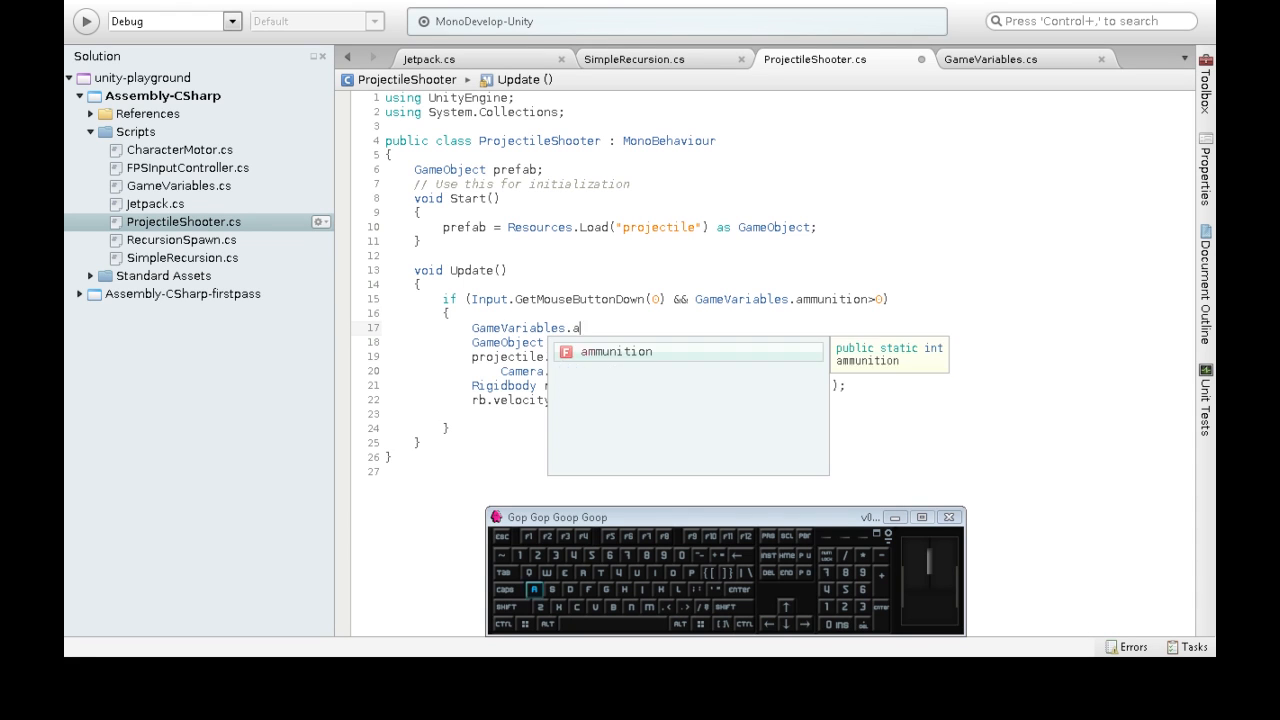
{"action": "type", "text": "mmunition--"}
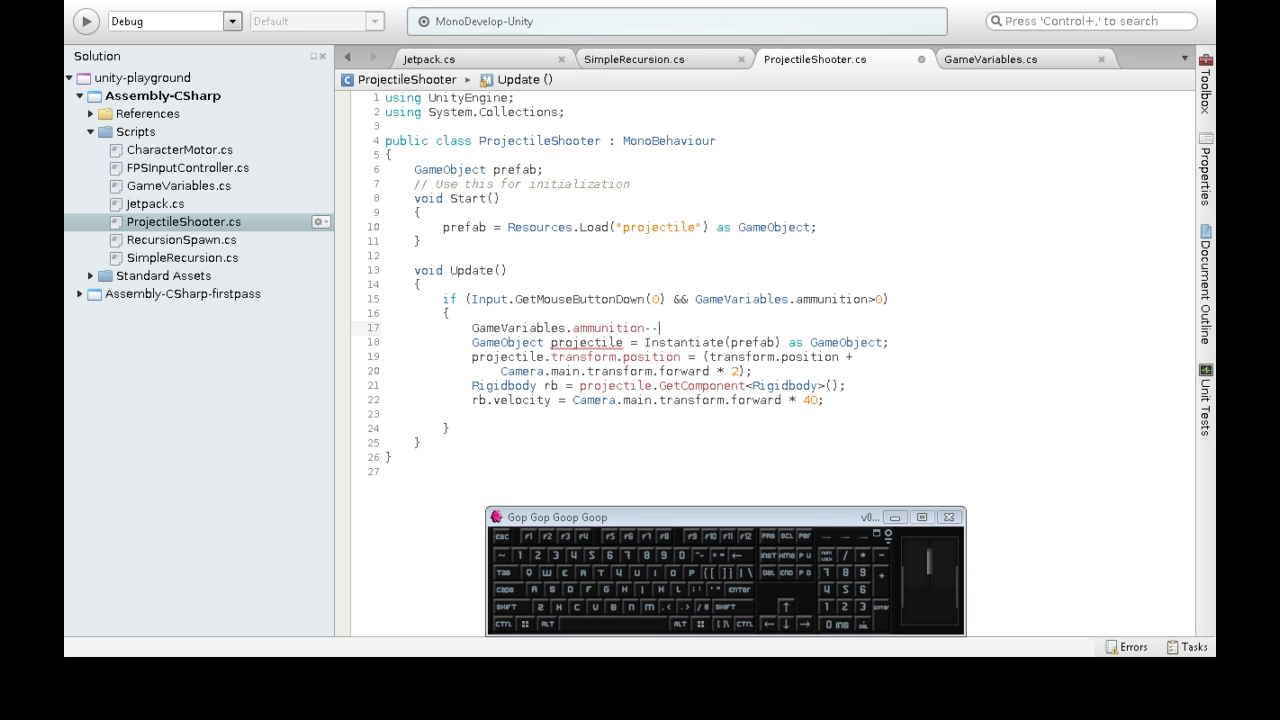
{"action": "type", "text": ";"}
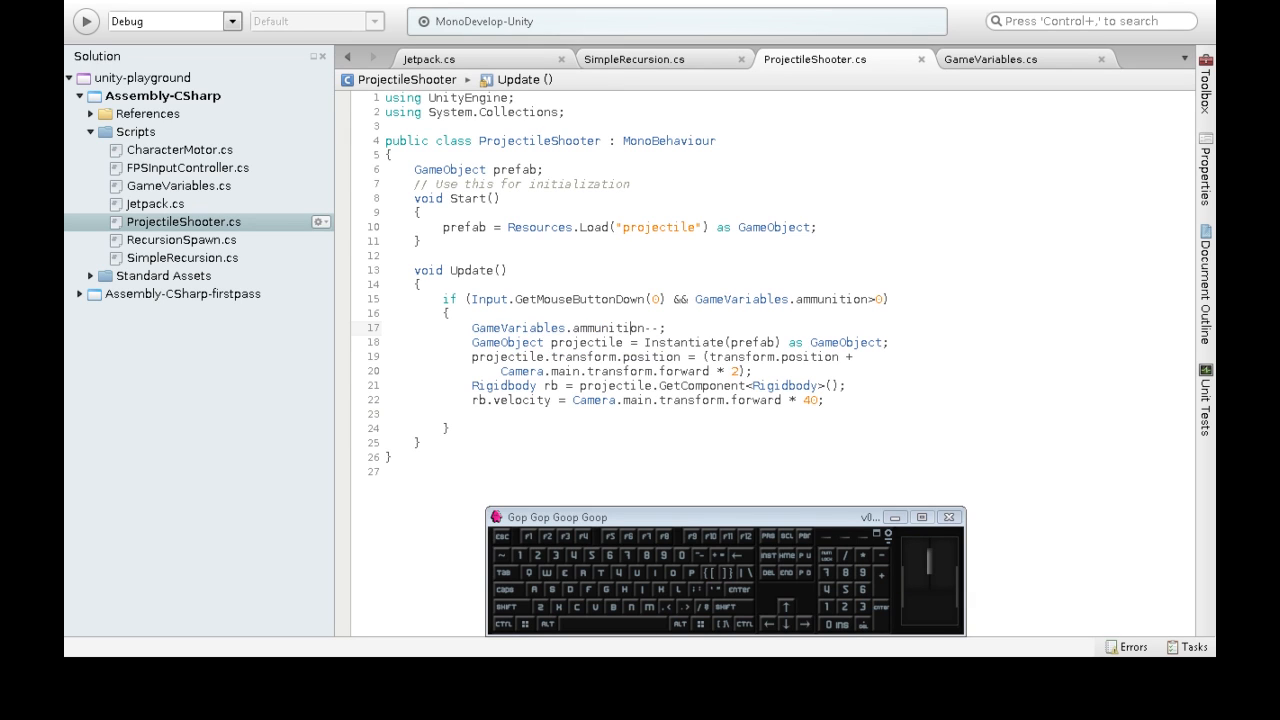
Step: Set GameVariables.ammunition to 5 in ProjectileShooter's Start method
{"action": "double_click", "coordinate": [558, 327]}
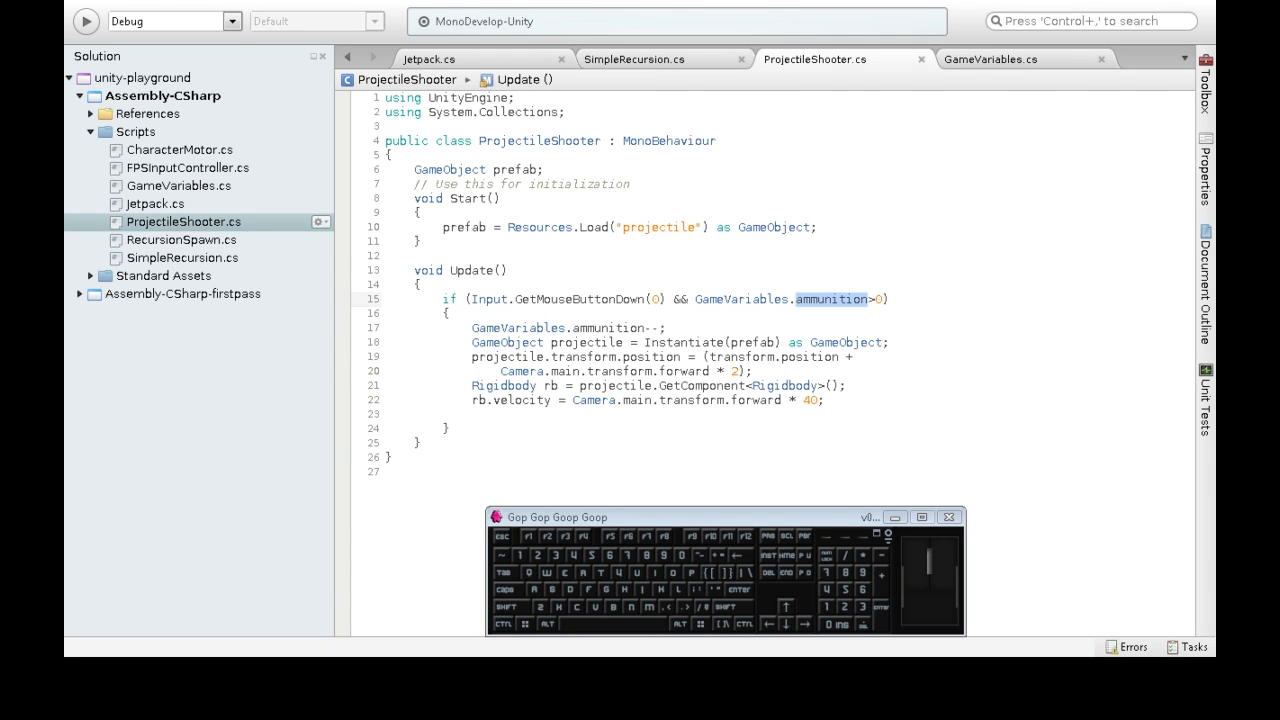
{"action": "type", "text": "game"}
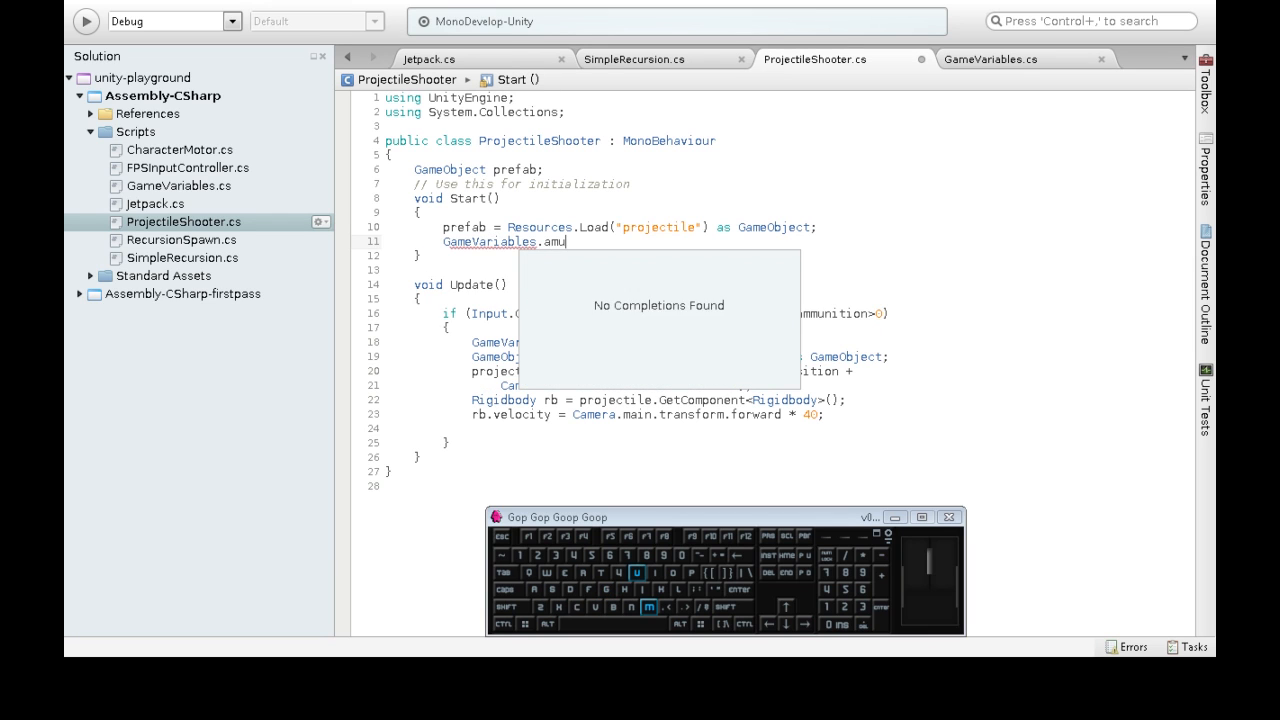
{"action": "type", "text": "m"}
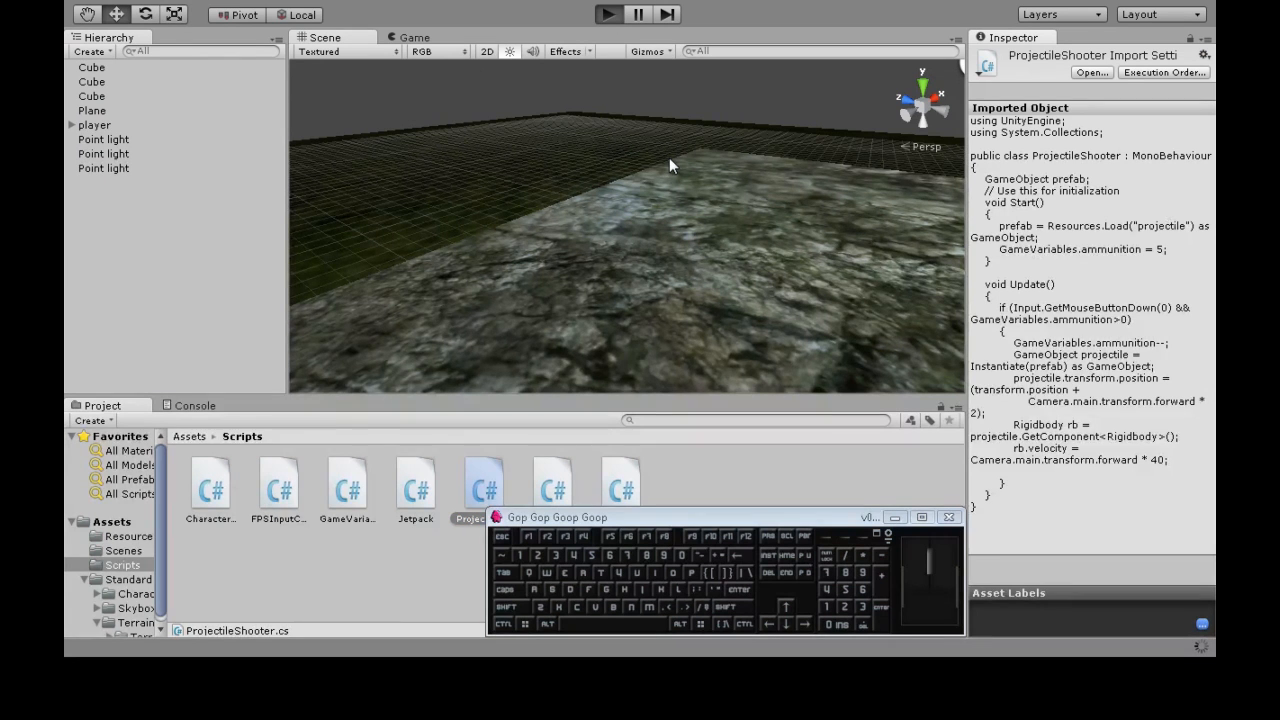
{"action": "left_click", "coordinate": [604, 13]}
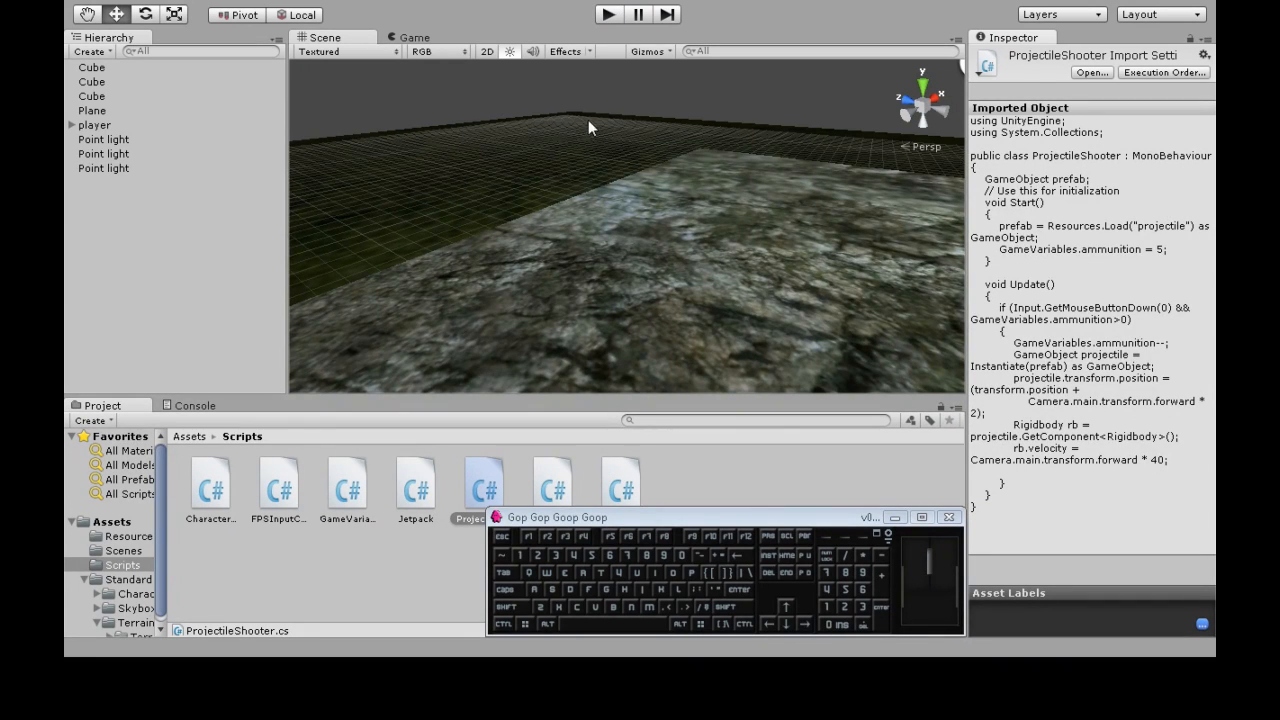
{"action": "mouse_move", "coordinate": [514, 264]}
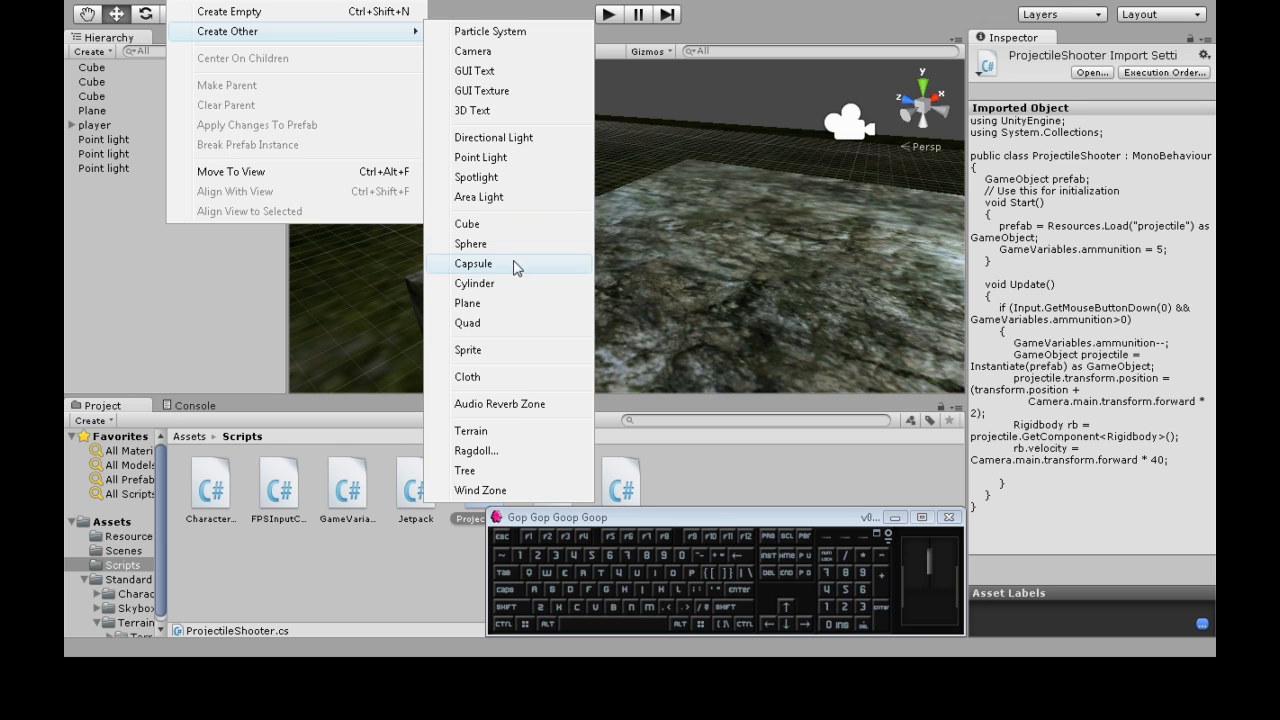
{"action": "mouse_move", "coordinate": [497, 286]}
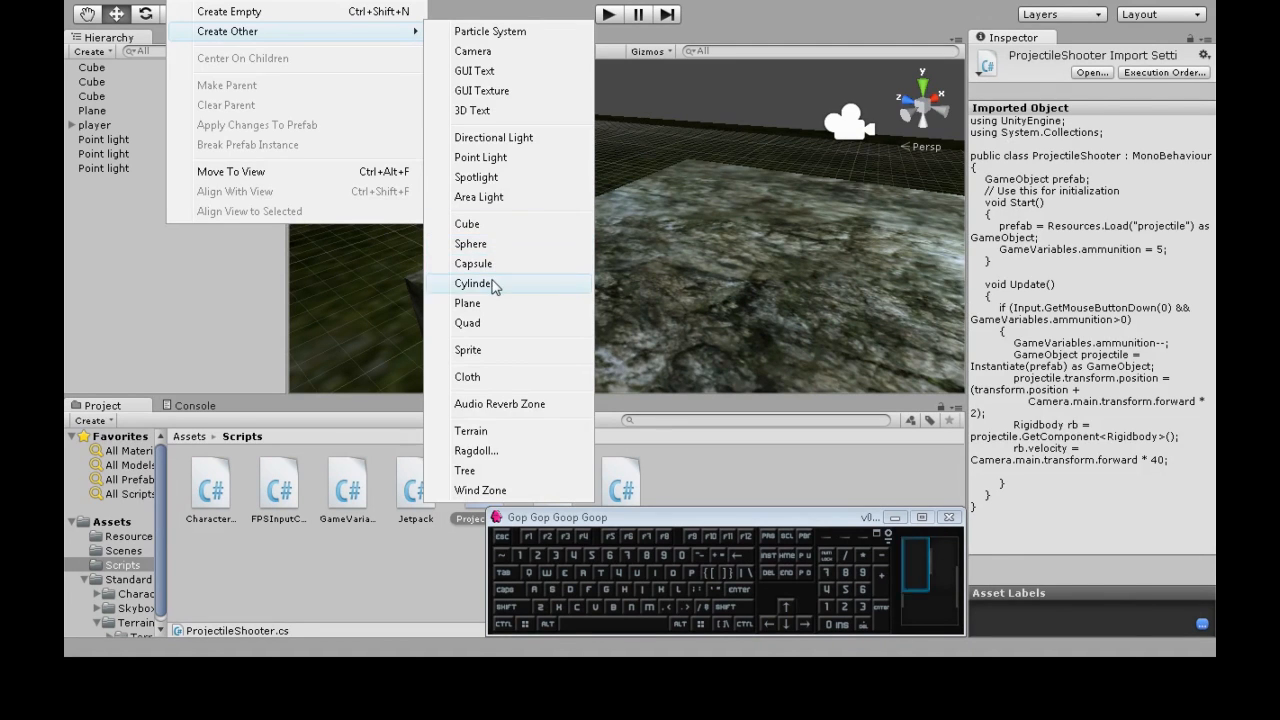
Step: Add a cylinder to the scene, enter a .2 value, and open the Ammunition script
{"action": "left_click", "coordinate": [480, 283]}
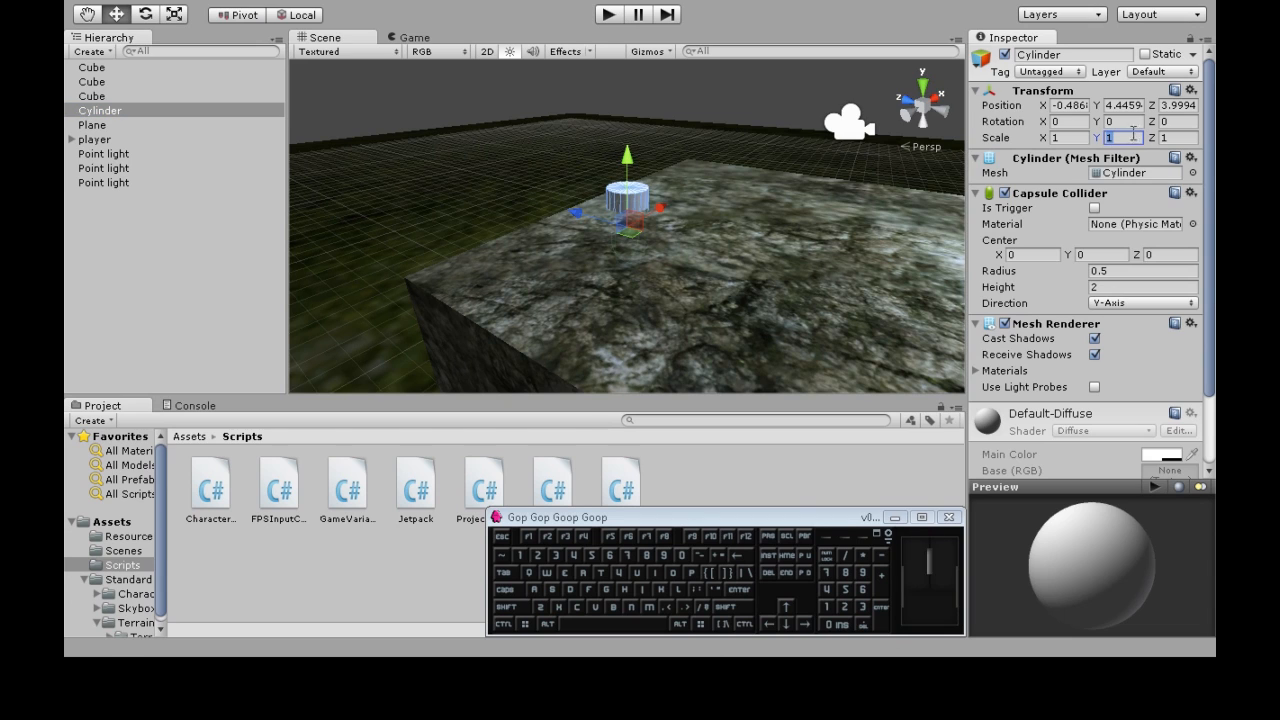
{"action": "type", "text": ".2"}
{"action": "type", "text": "Ammu"}
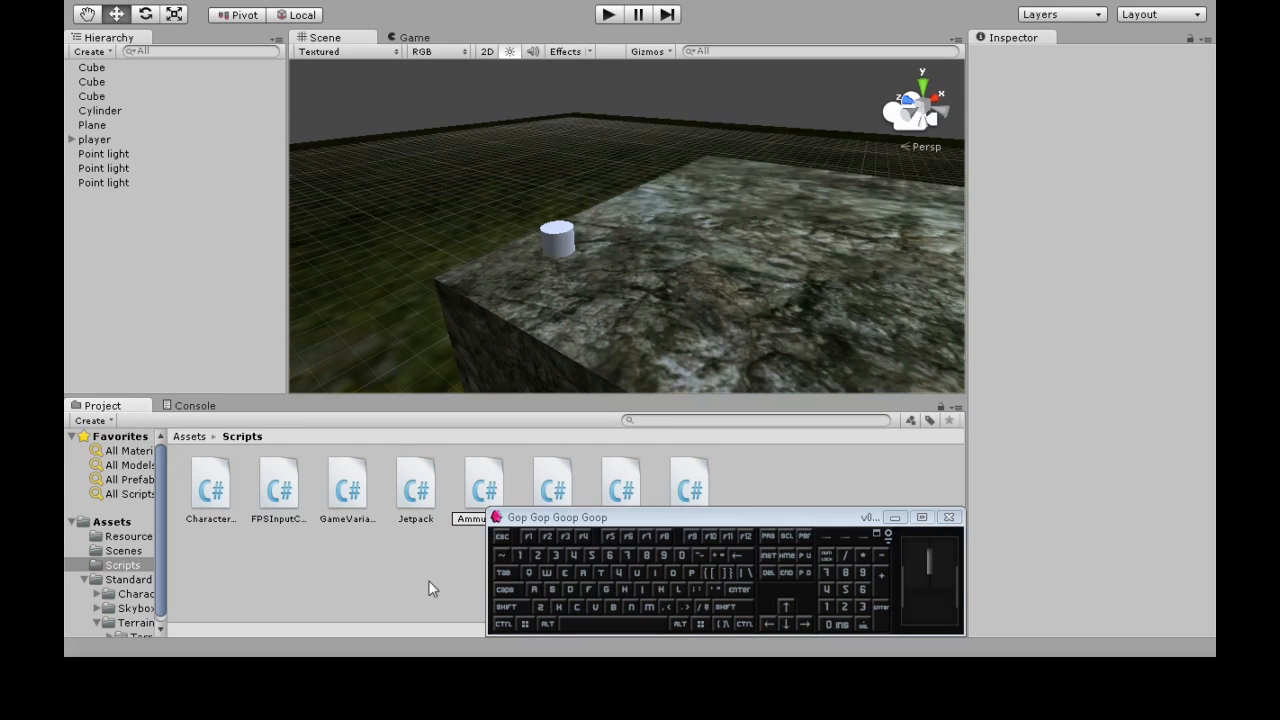
{"action": "left_click", "coordinate": [210, 485]}
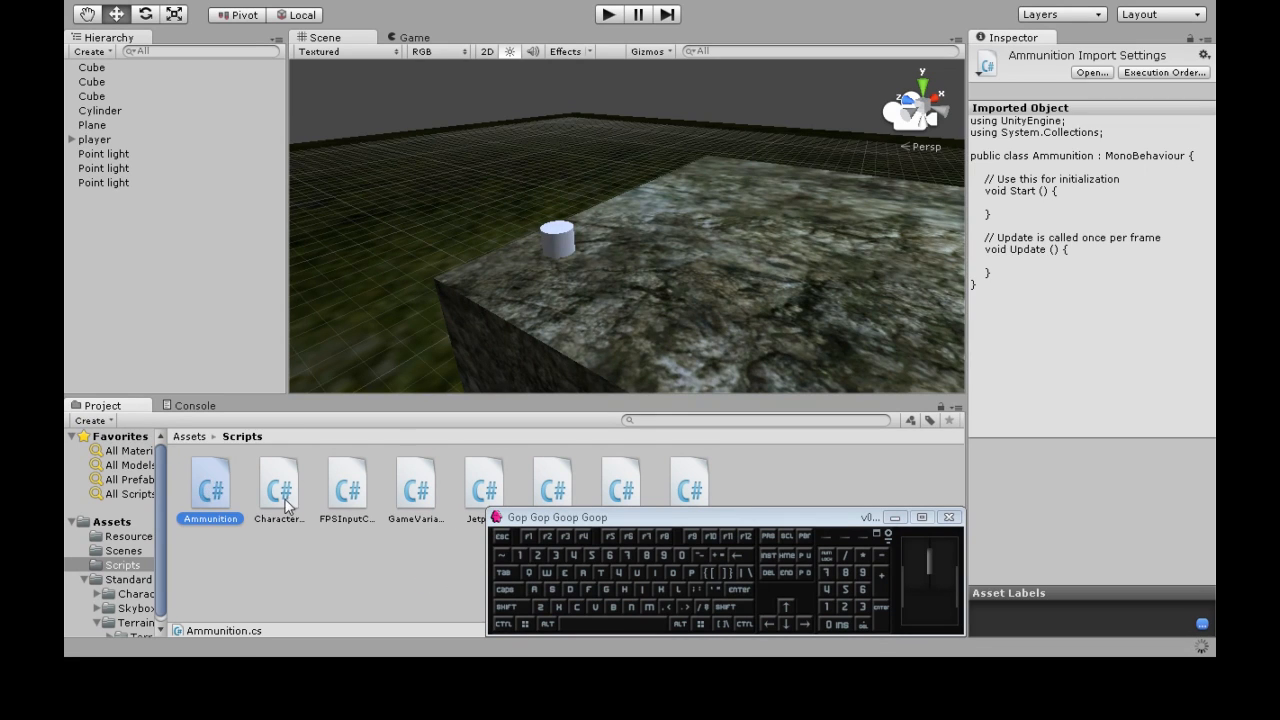
{"action": "double_click", "coordinate": [210, 481]}
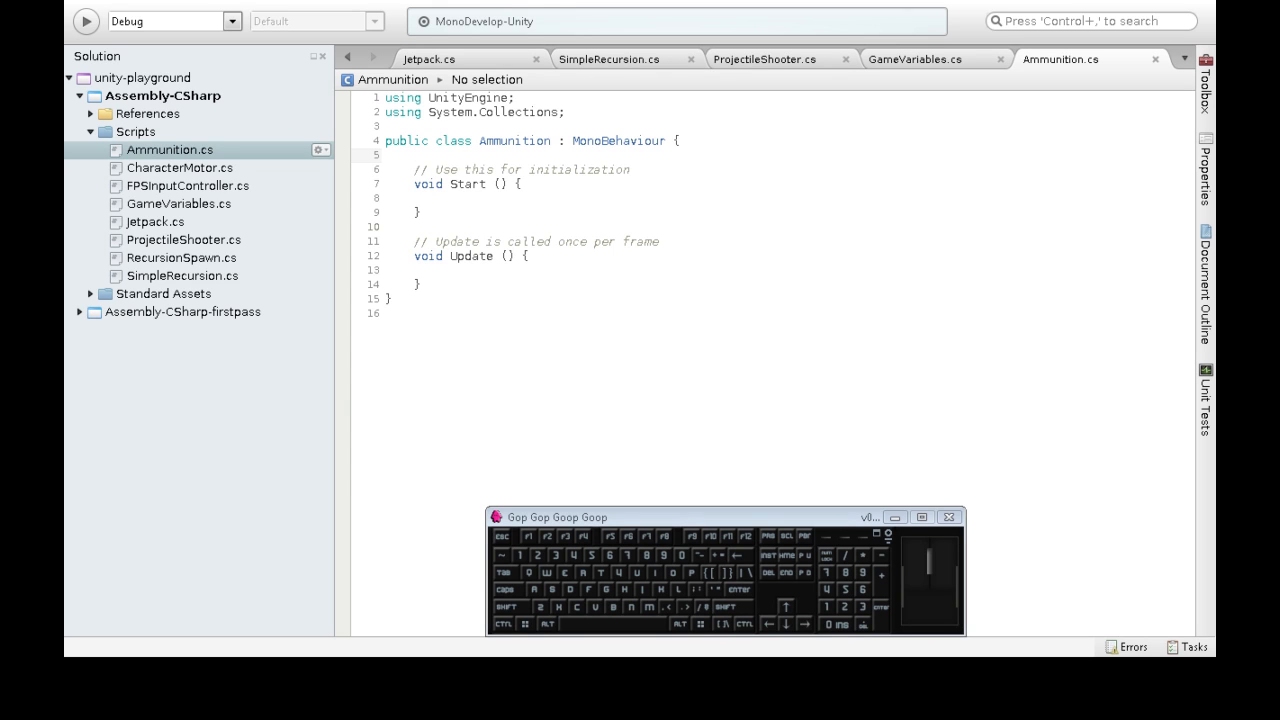
Step: Delete the default Start and Update methods from Ammunition.cs
{"action": "left_click_drag", "start_coordinate": [388, 241], "coordinate": [420, 290]}
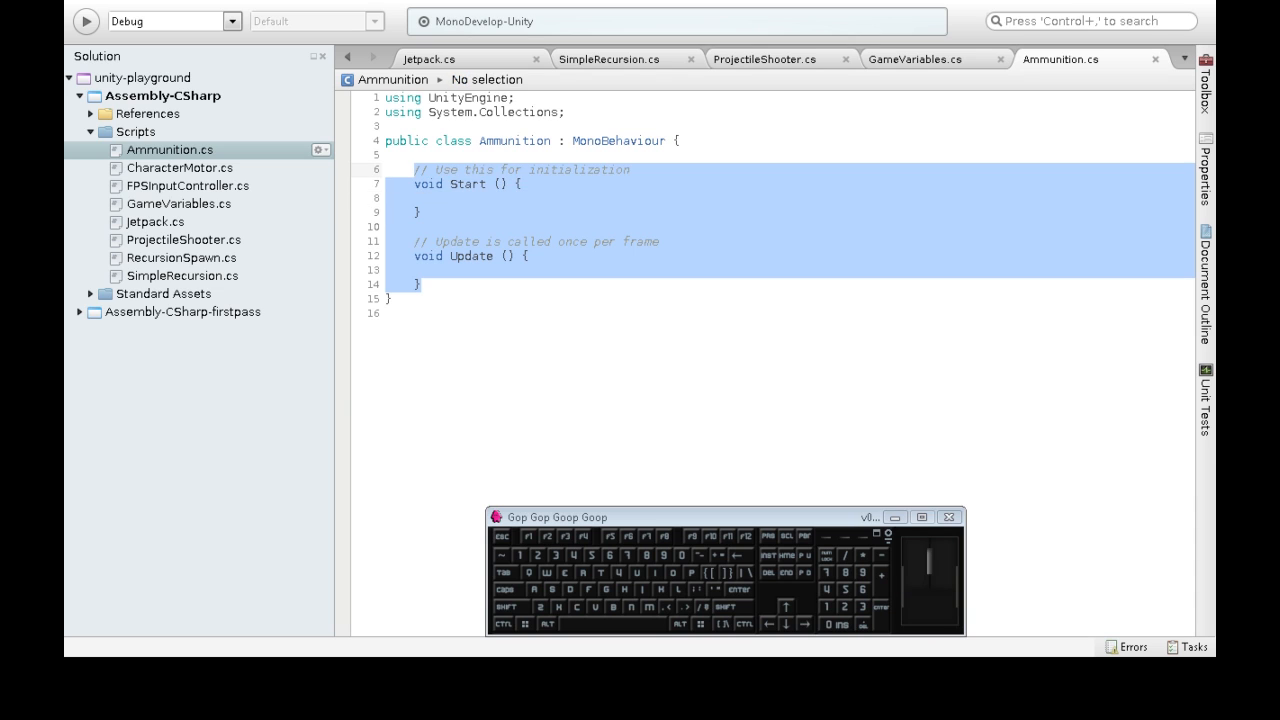
{"action": "key", "text": "Delete"}
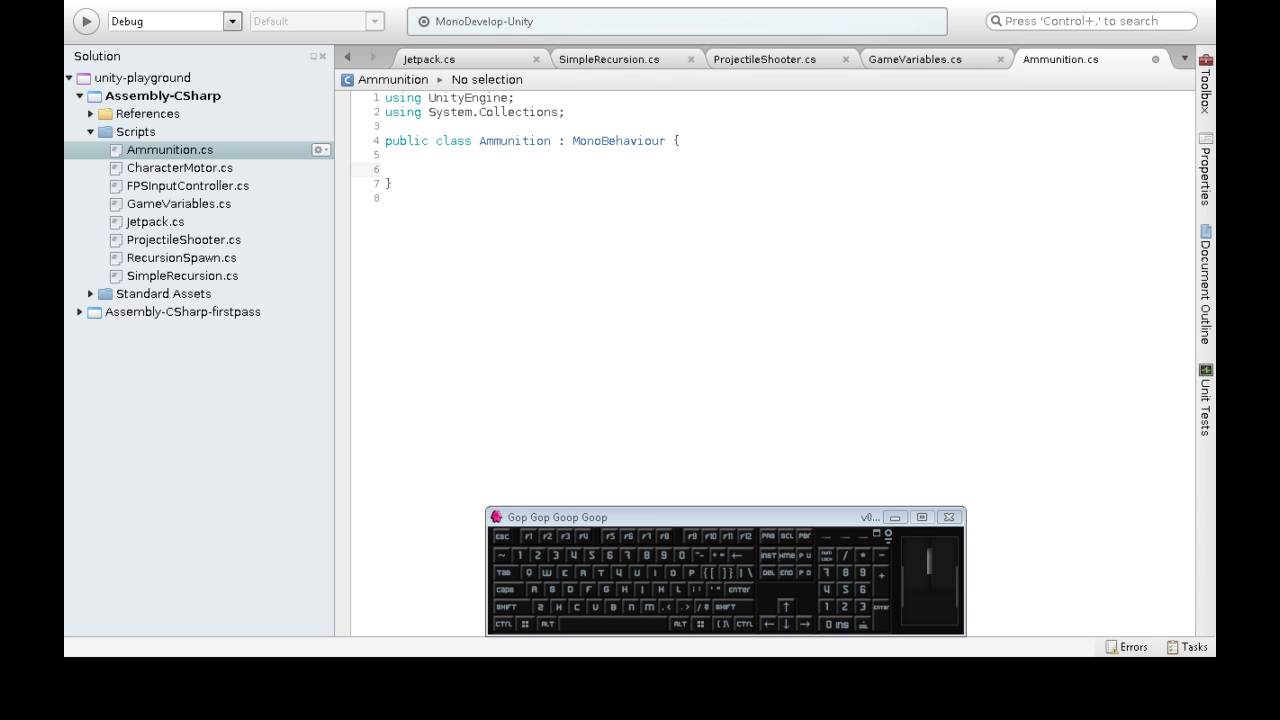
Step: Write an empty OnTriggerEnter(Collider collider) method in the Ammunition class
{"action": "type", "text": "void OnTrig"}
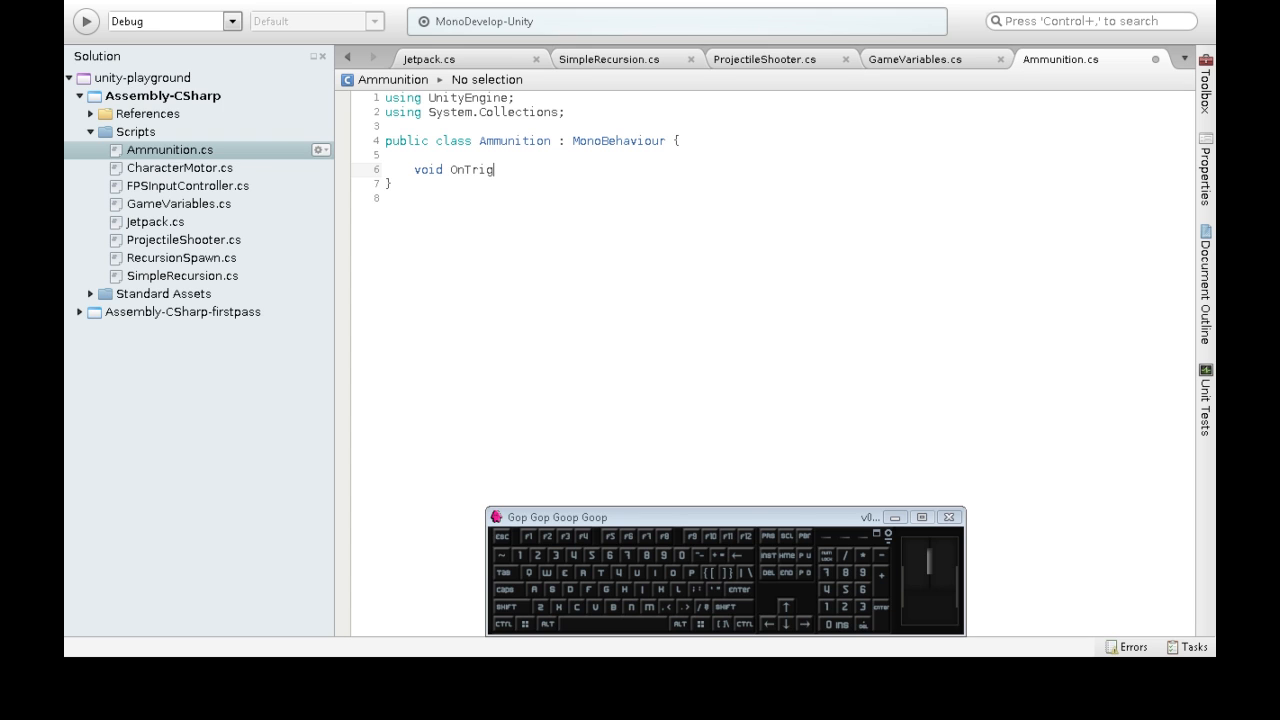
{"action": "type", "text": "gerEnter("}
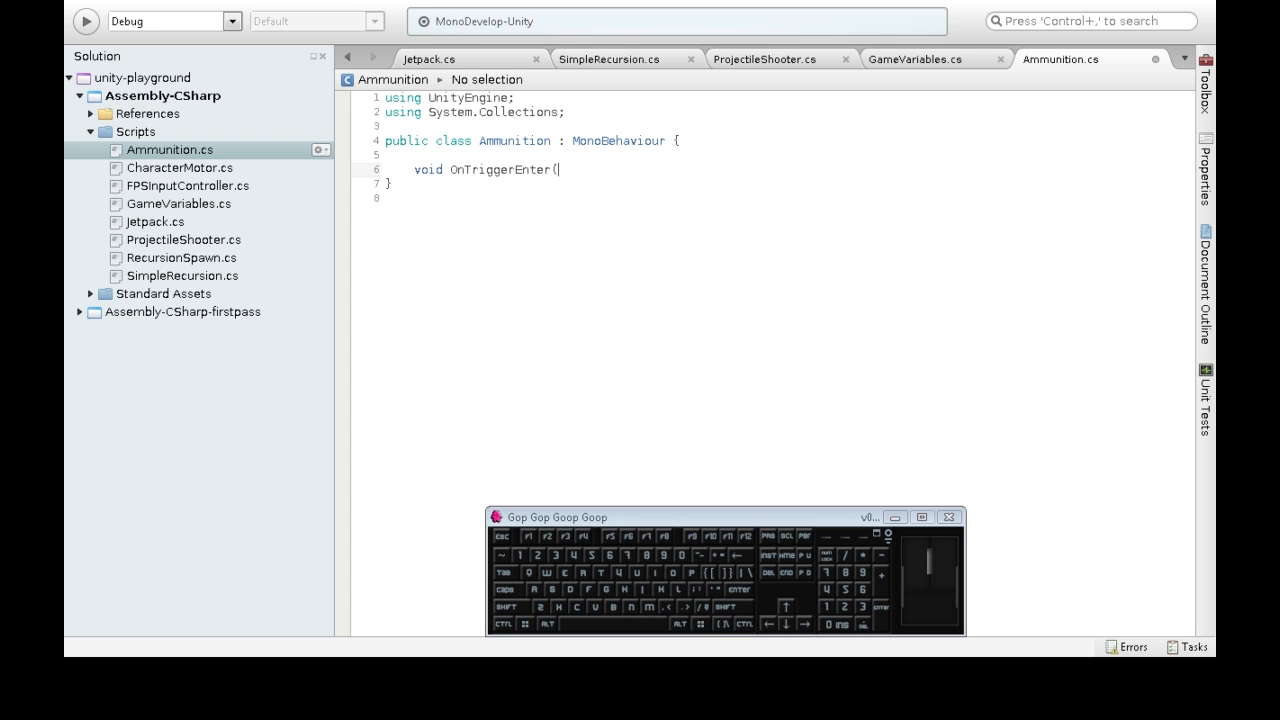
{"action": "type", "text": "Collider c"}
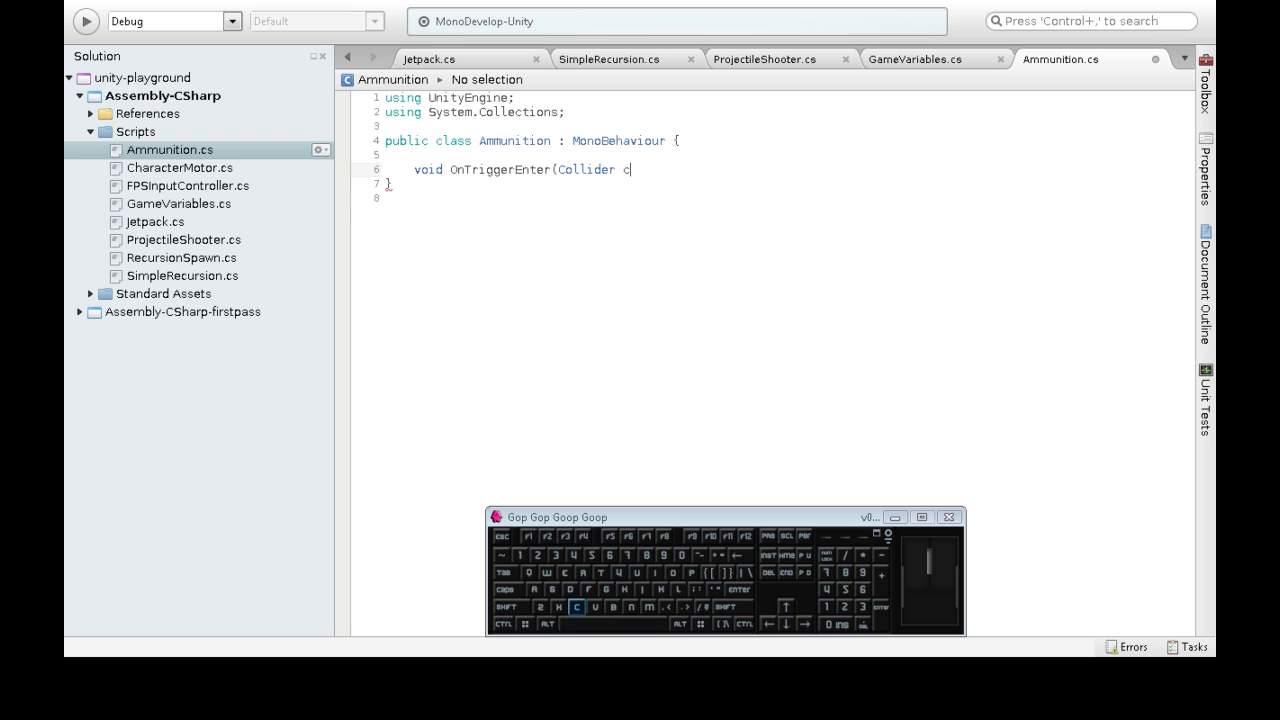
{"action": "type", "text": "ollider){"}
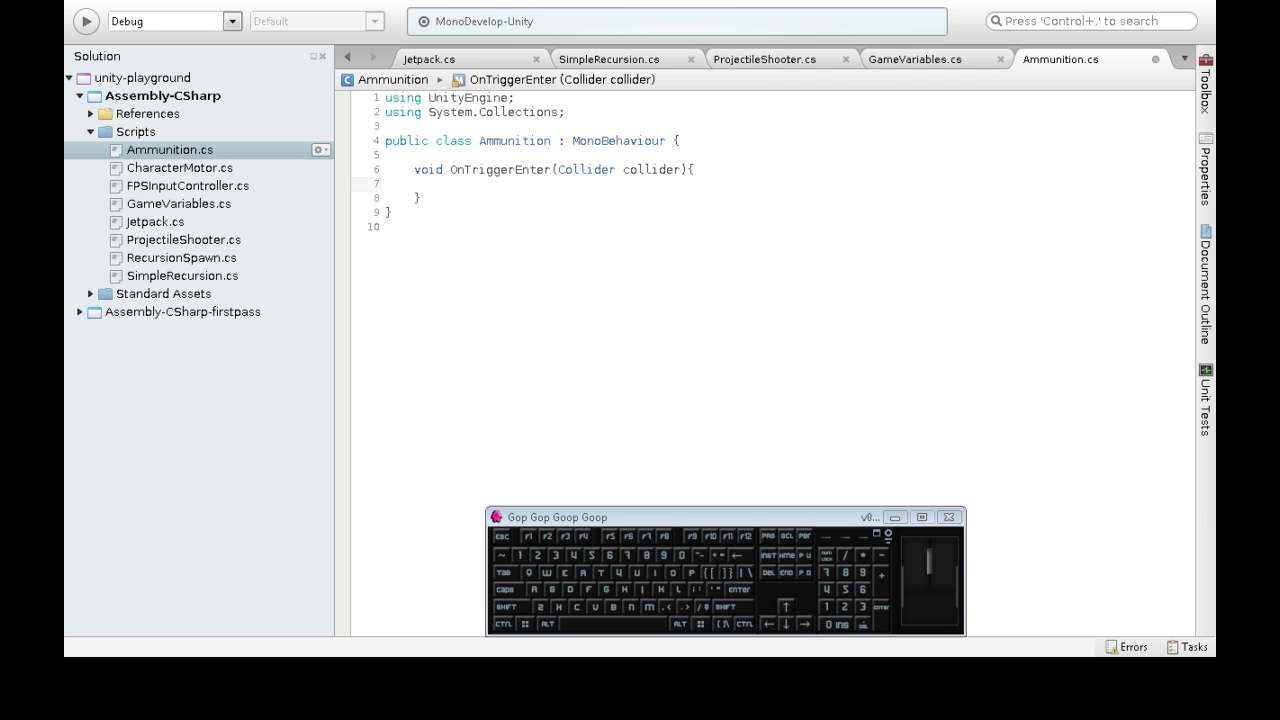
Step: Add an if check that collider.gameObject.name equals "player"
{"action": "type", "text": "if (collider."}
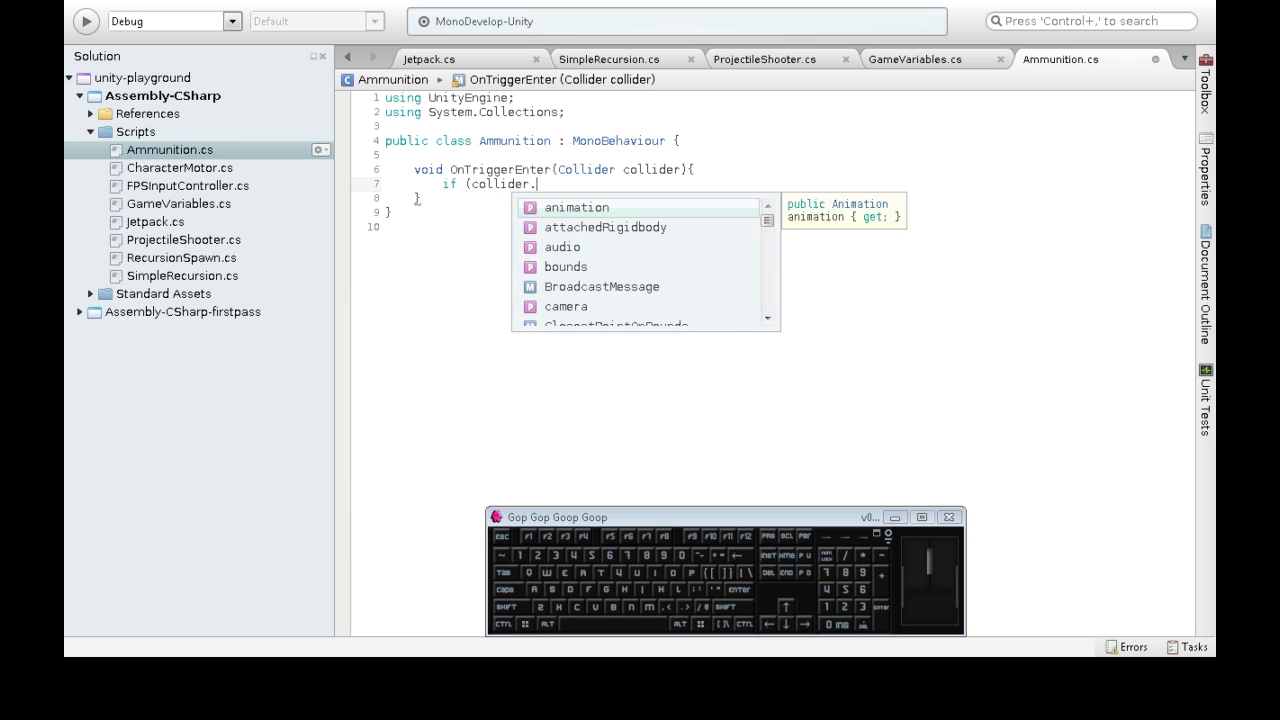
{"action": "type", "text": "gameObject"}
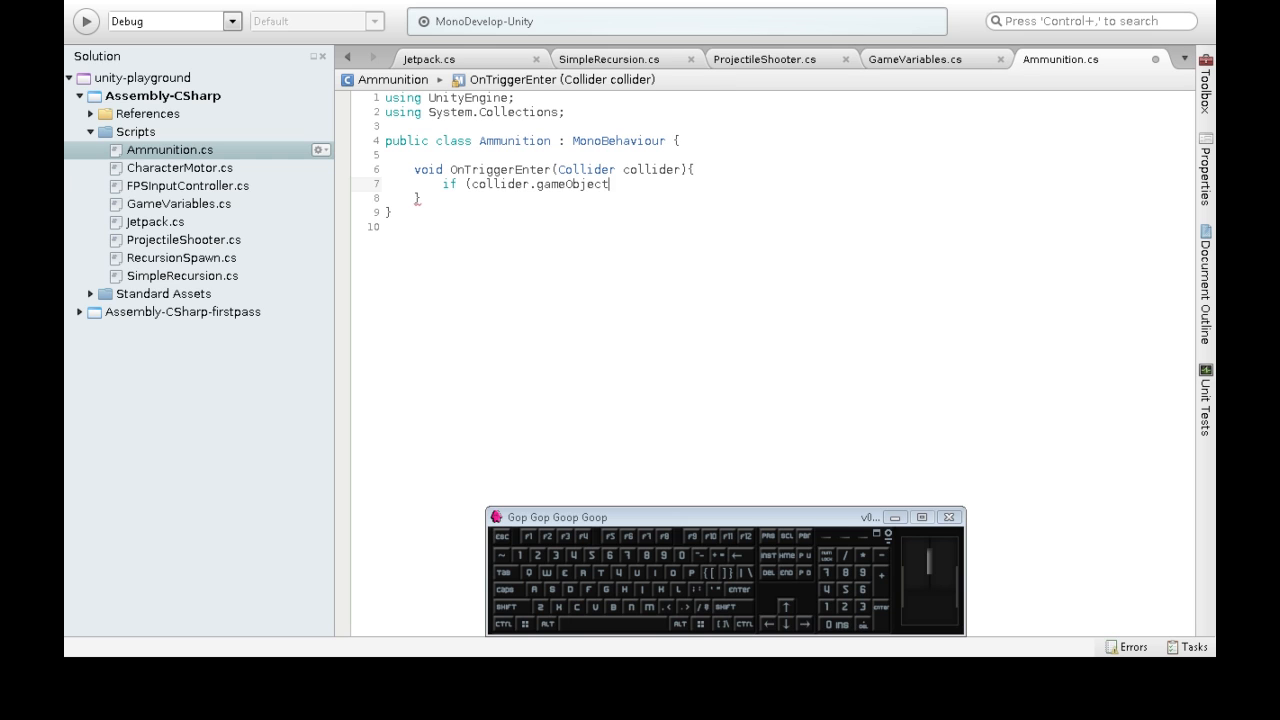
{"action": "type", "text": "."}
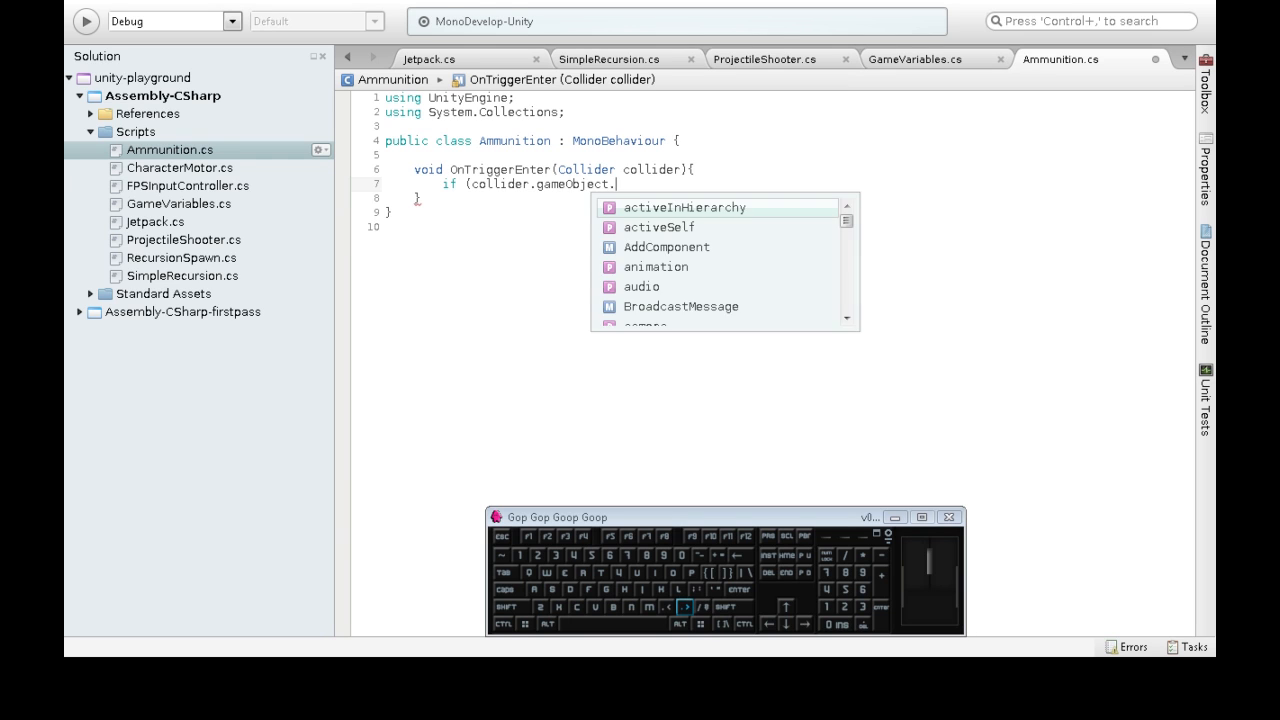
{"action": "type", "text": "name==\"player\") {"}
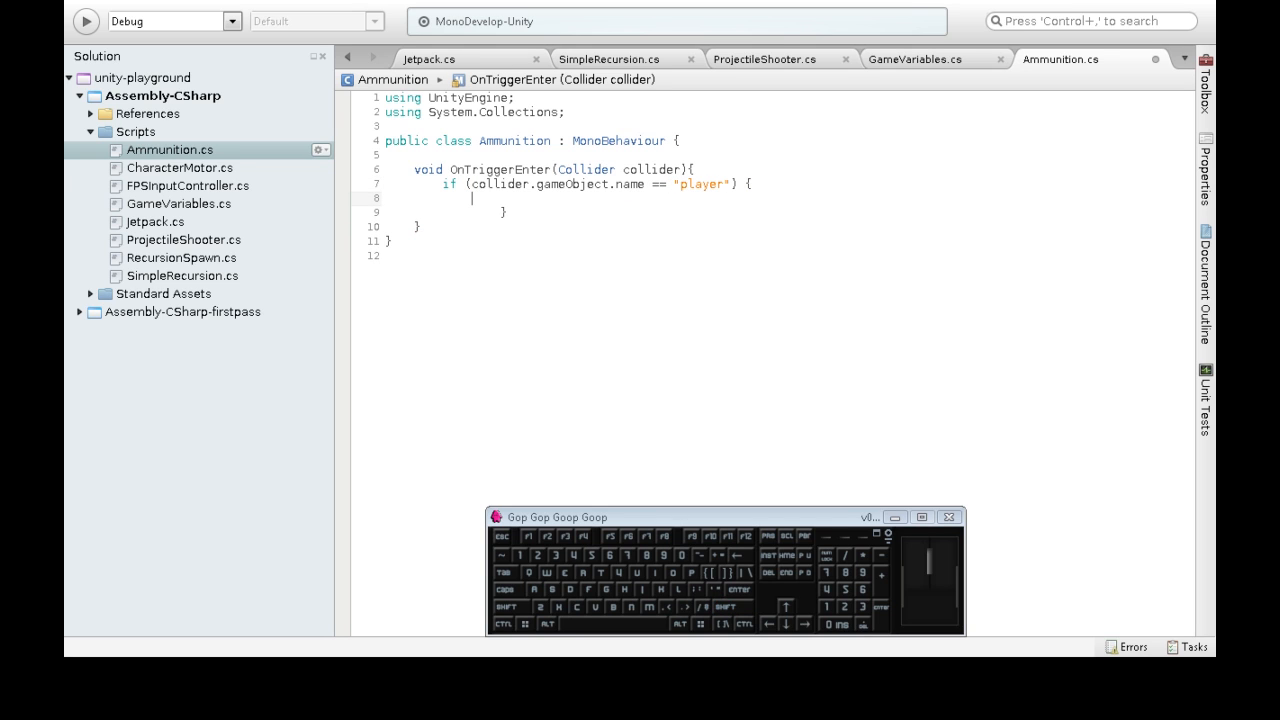
Step: Inside that check, add 2 to GameVariables.ammunition and call Destroy(gameObject)
{"action": "type", "text": "GameVariables.ammunition"}
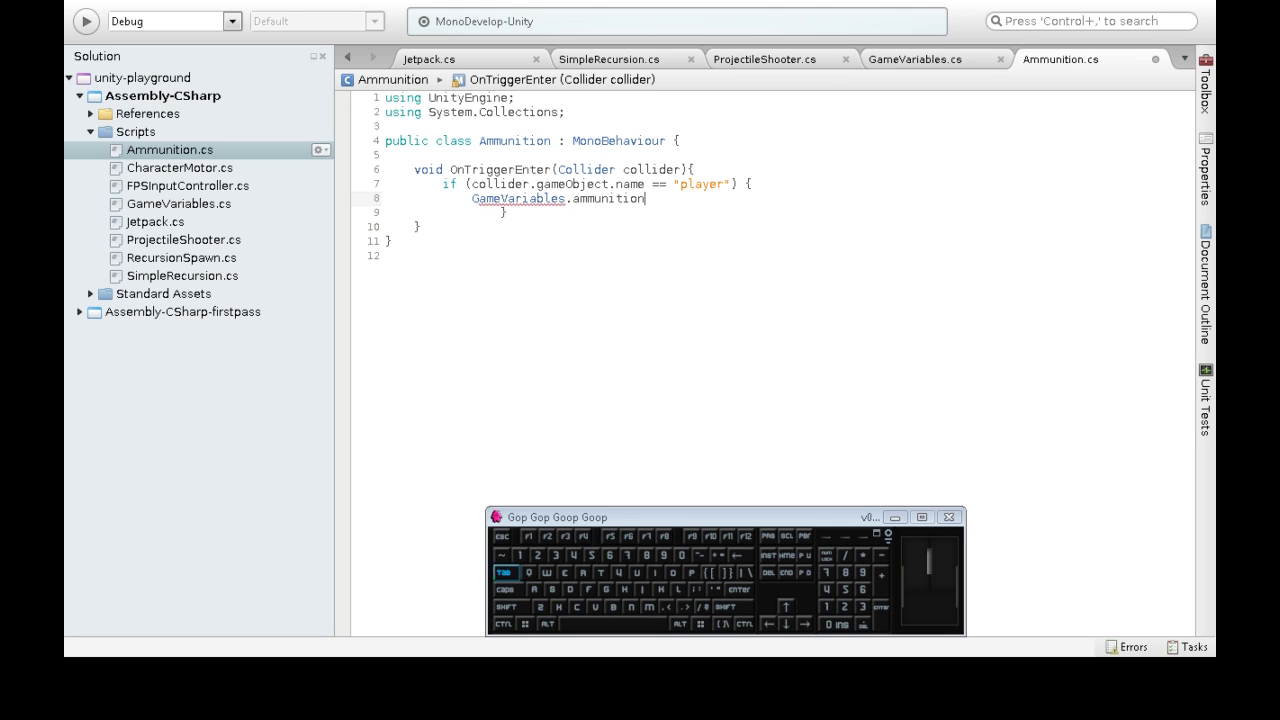
{"action": "type", "text": "+=2;"}
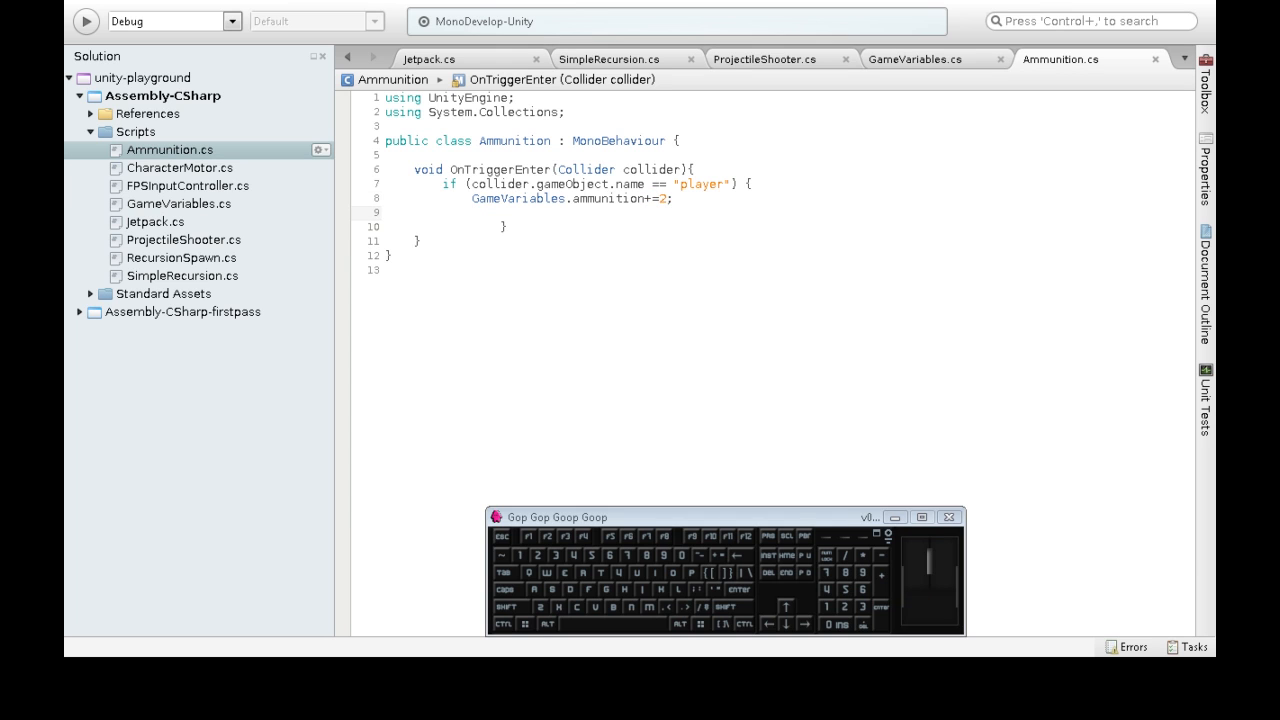
{"action": "type", "text": "Destroy ("}
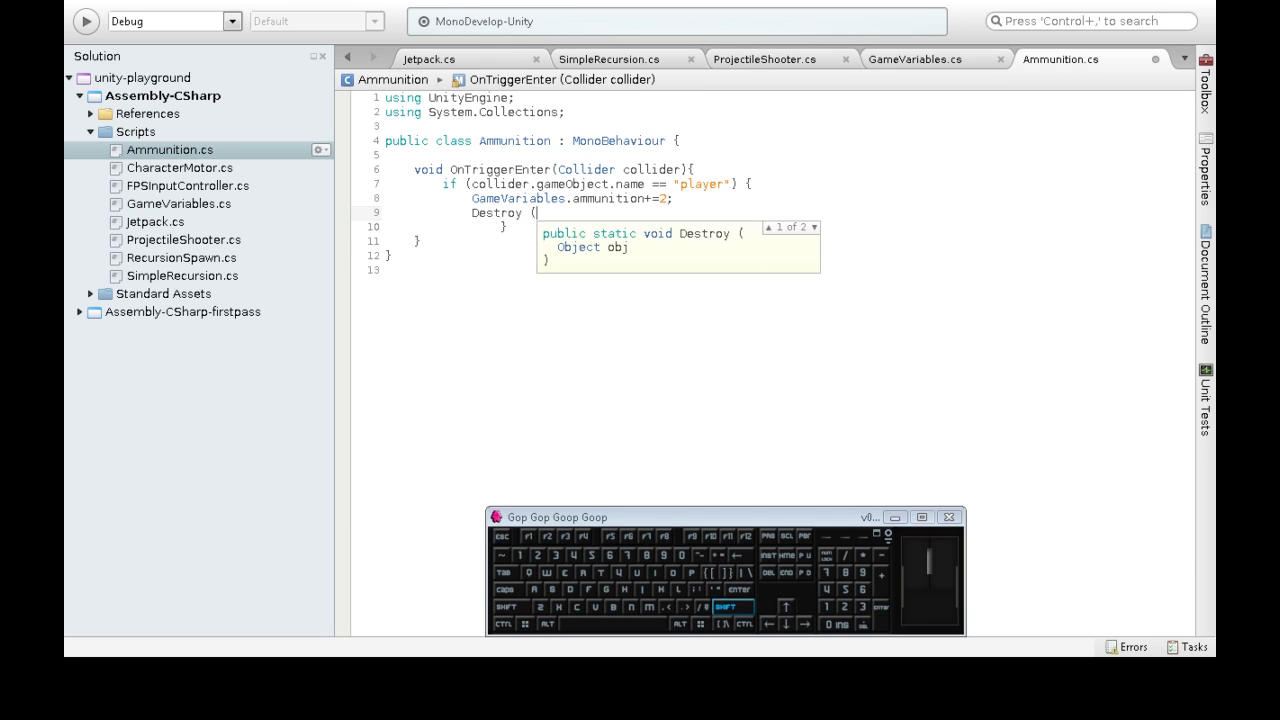
{"action": "type", "text": "gameObject);"}
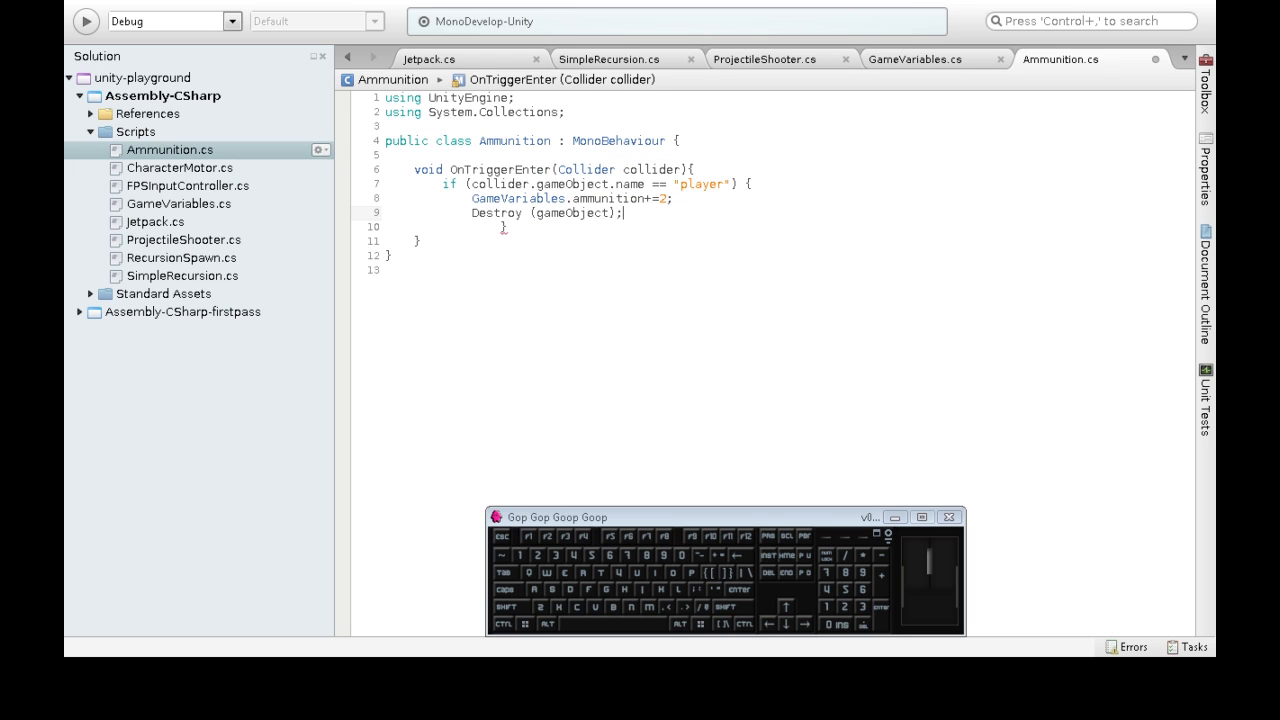
{"action": "double_click", "coordinate": [570, 213]}
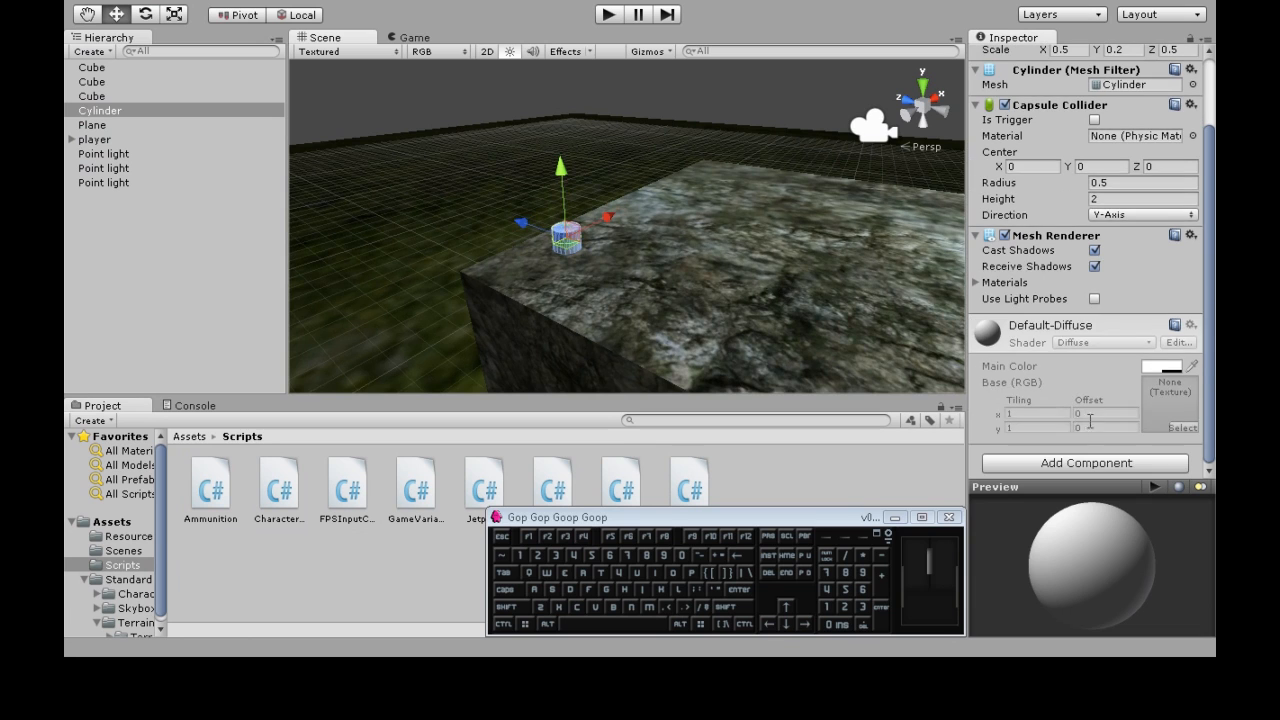
Step: Search 'ammu' in Add Component to attach the Ammunition script to the Cylinder
{"action": "type", "text": "ammu"}
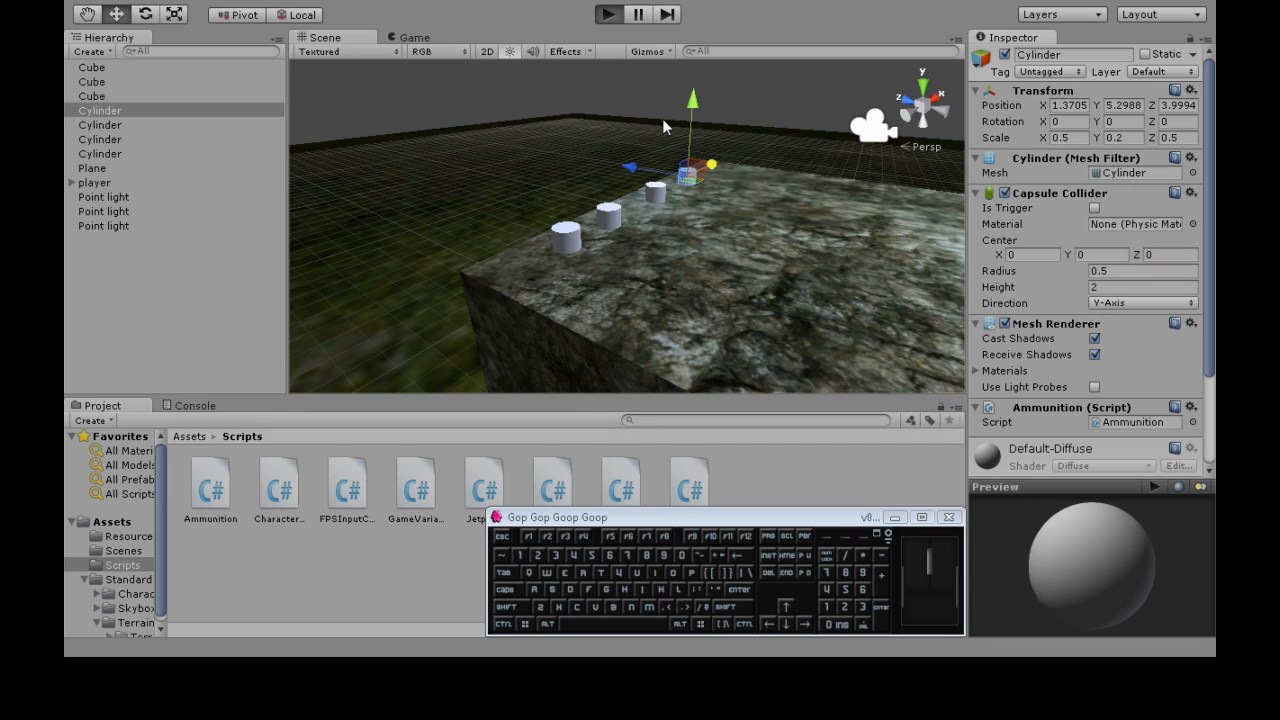
Step: Run a quick play test of the pickups, then stop it to return to edit mode
{"action": "left_click", "coordinate": [608, 13]}
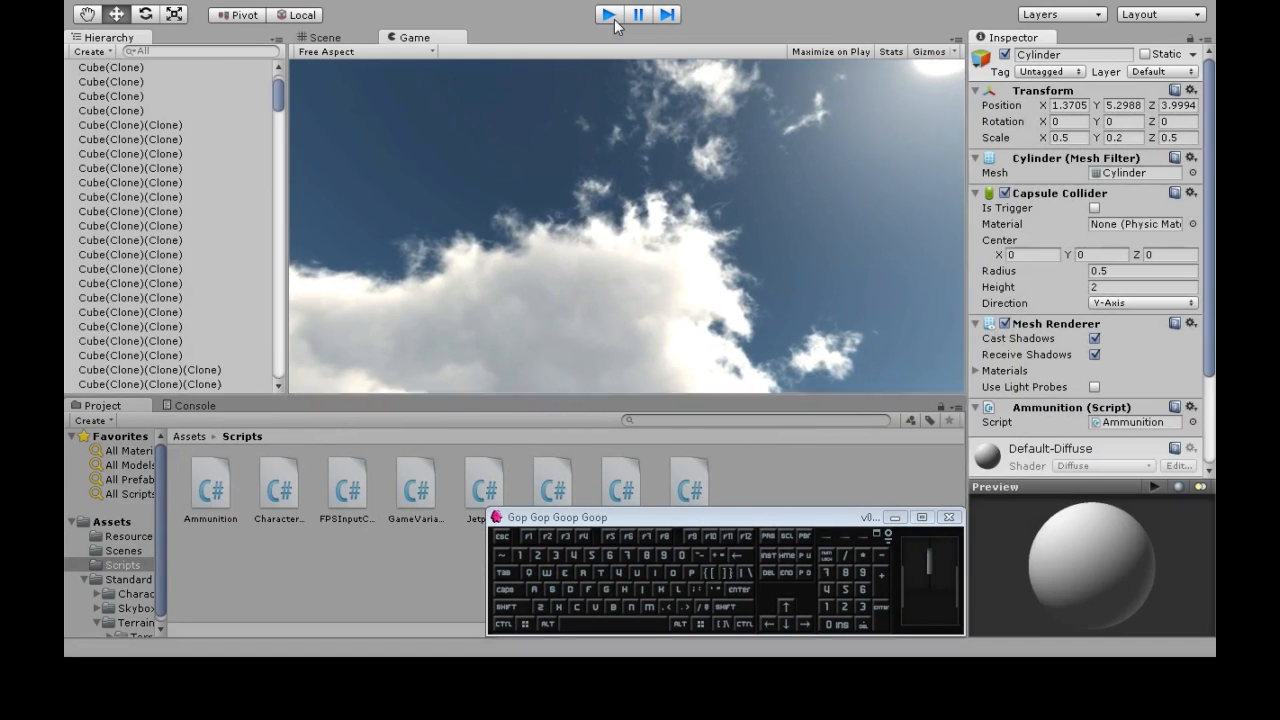
{"action": "left_click", "coordinate": [320, 37]}
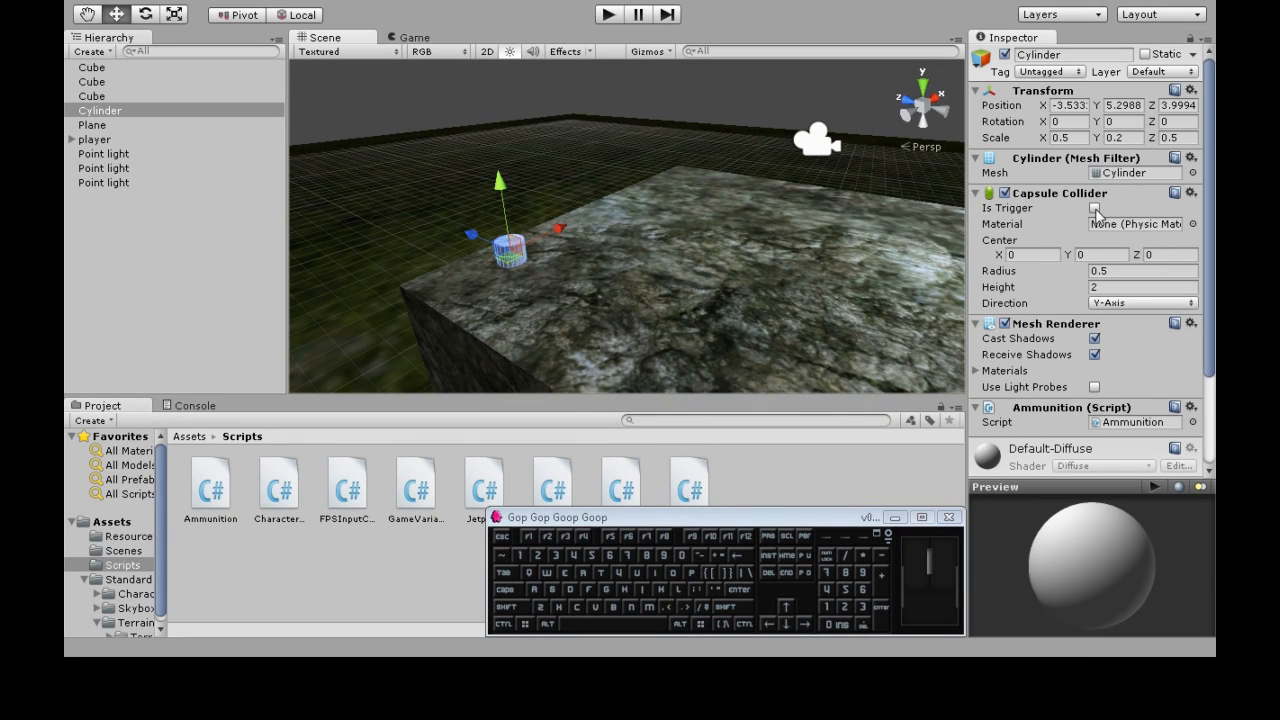
{"action": "mouse_move", "coordinate": [1082, 200]}
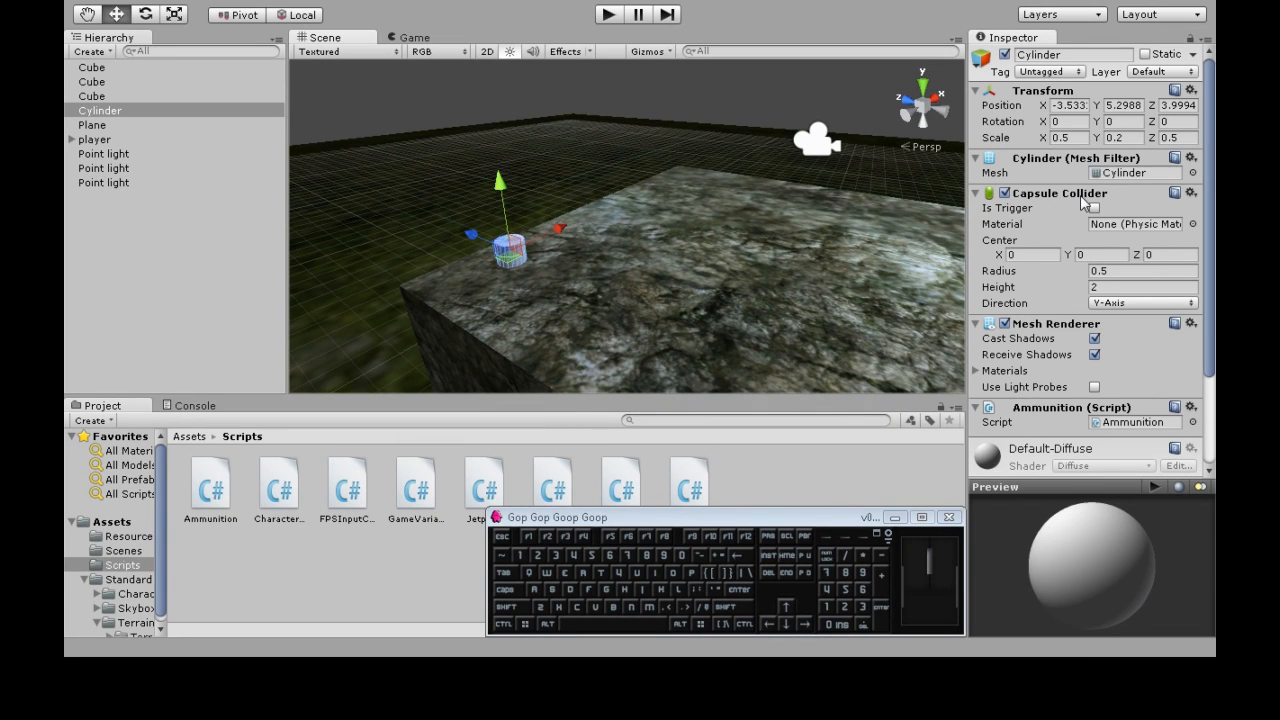
Step: Tick Is Trigger on the Ammunition cylinder's Capsule Collider
{"action": "left_click", "coordinate": [1093, 208]}
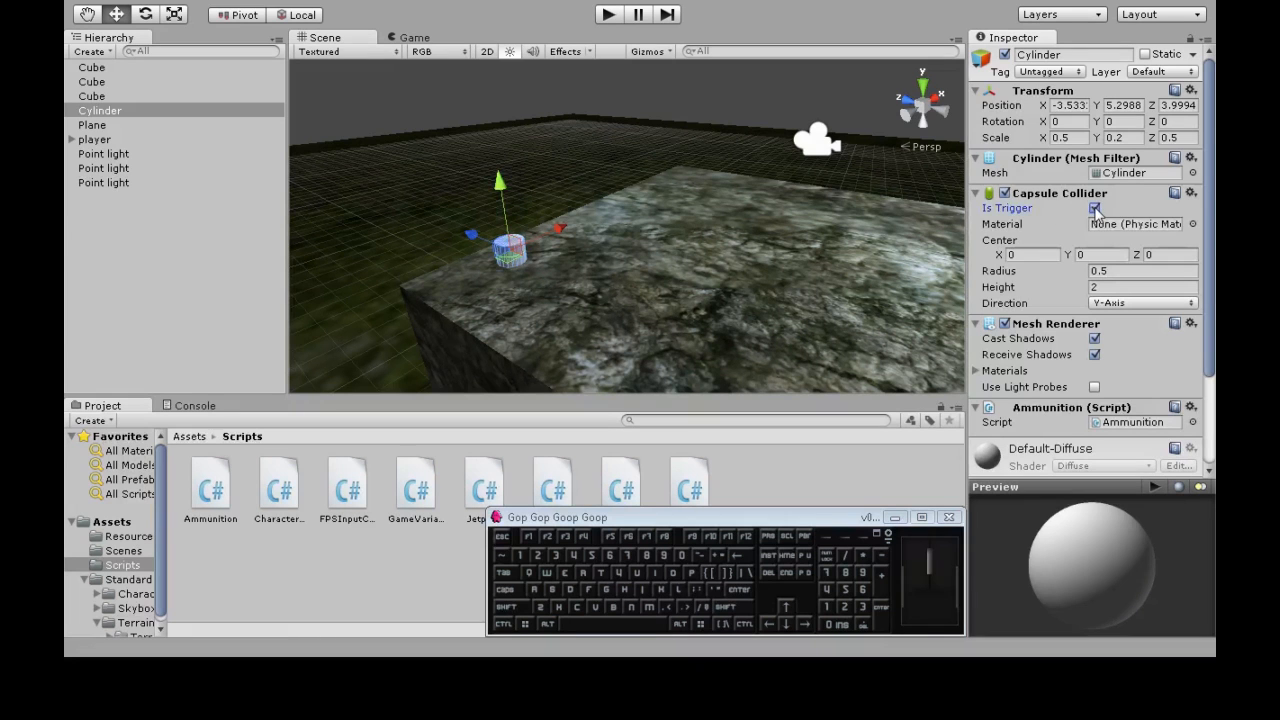
{"action": "left_click", "coordinate": [1094, 208]}
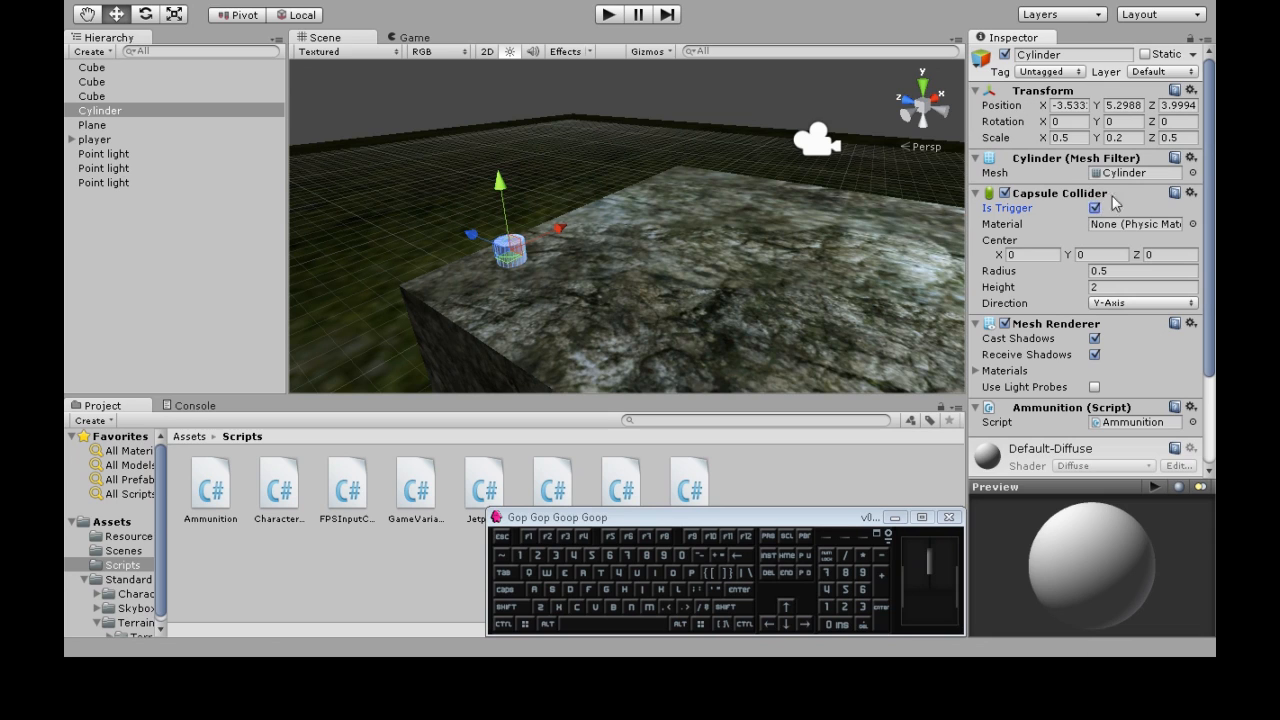
{"action": "mouse_move", "coordinate": [577, 245]}
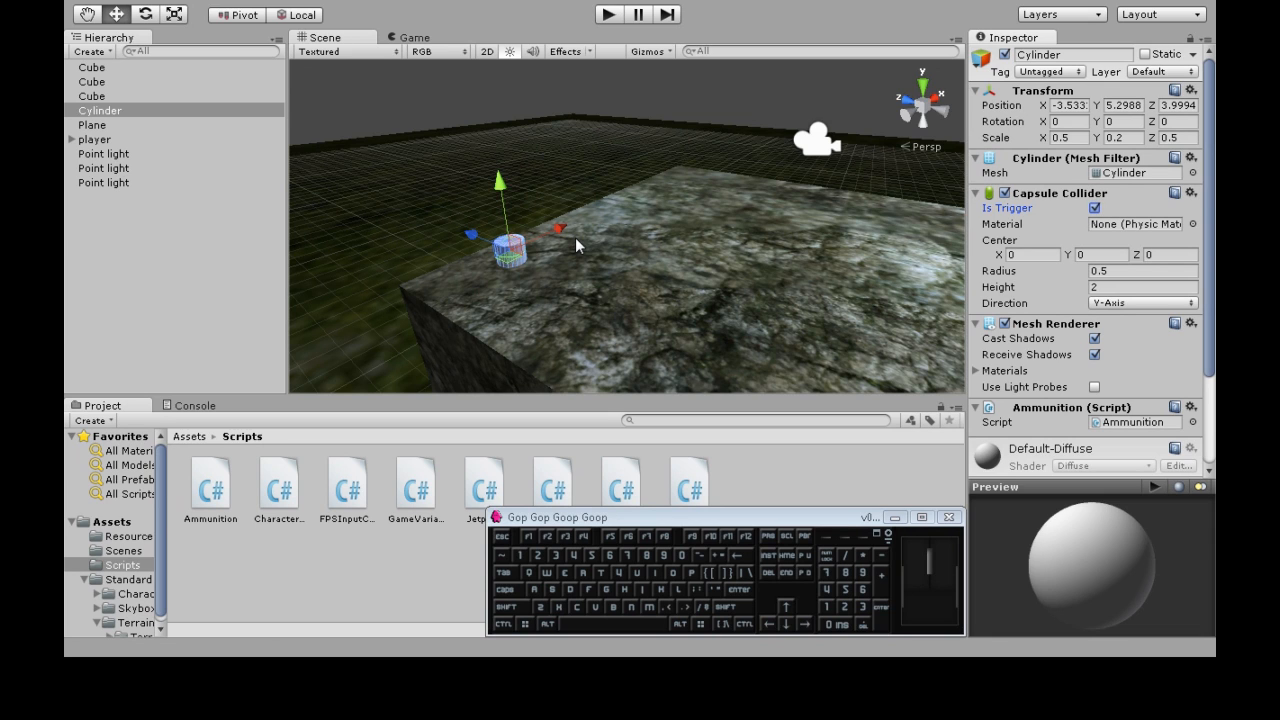
{"action": "mouse_move", "coordinate": [558, 236]}
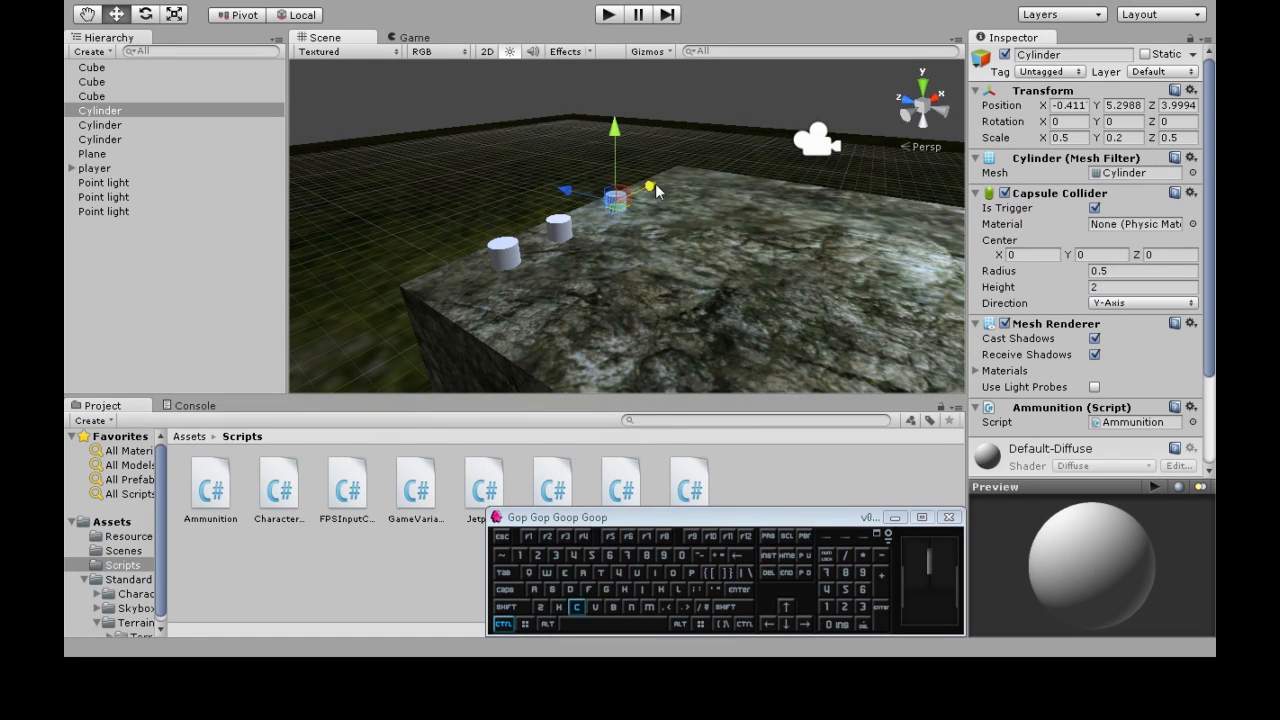
Step: Drag the cylinder copy further along the platform and start a play test
{"action": "left_click_drag", "start_coordinate": [615, 195], "coordinate": [665, 170]}
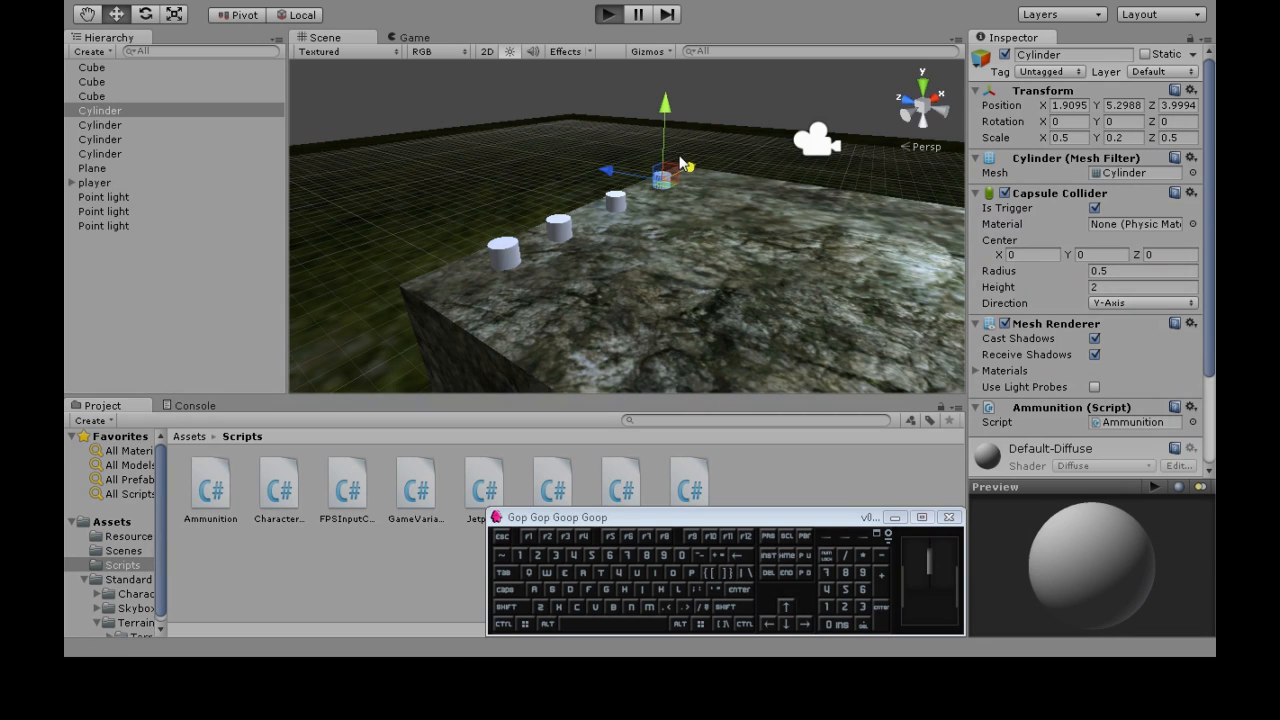
{"action": "left_click", "coordinate": [604, 14]}
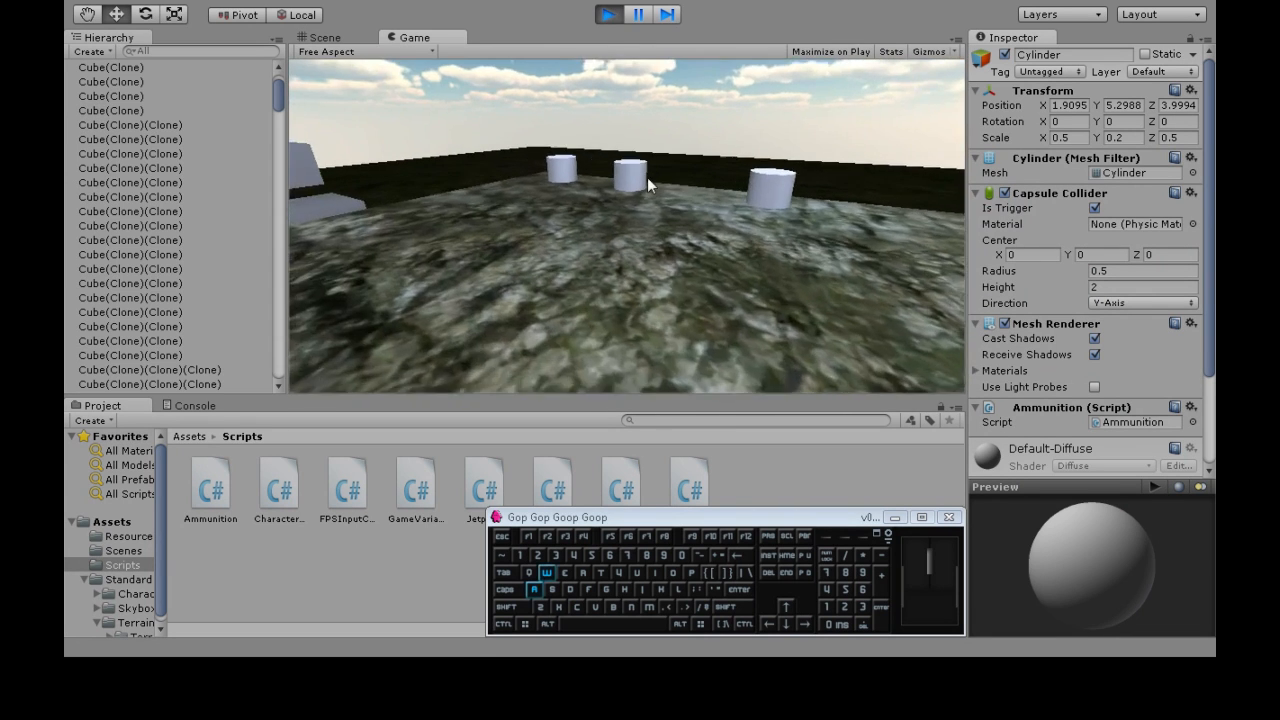